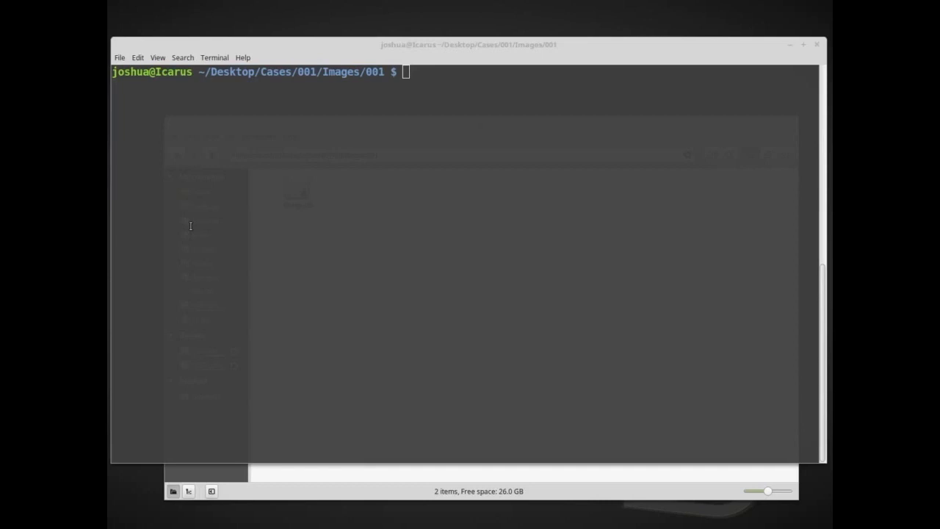
mouse_move(326, 410)
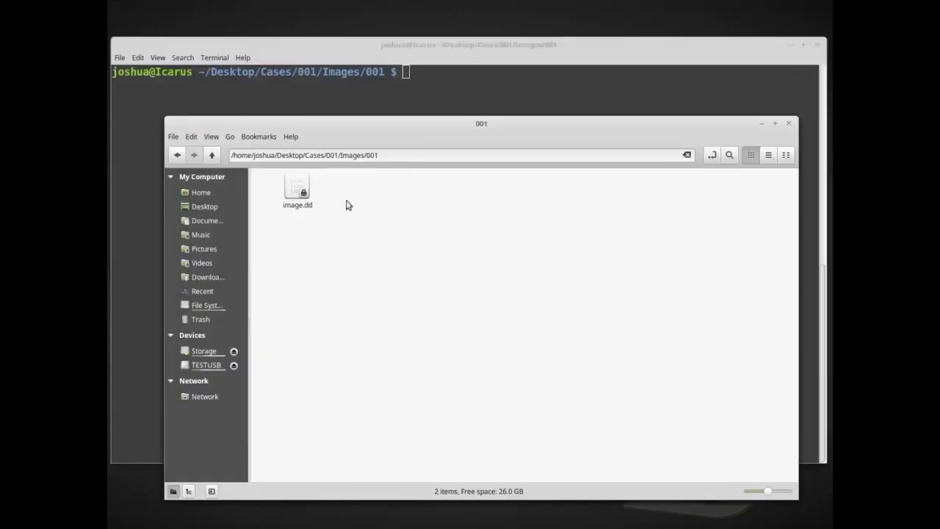
mouse_move(326, 285)
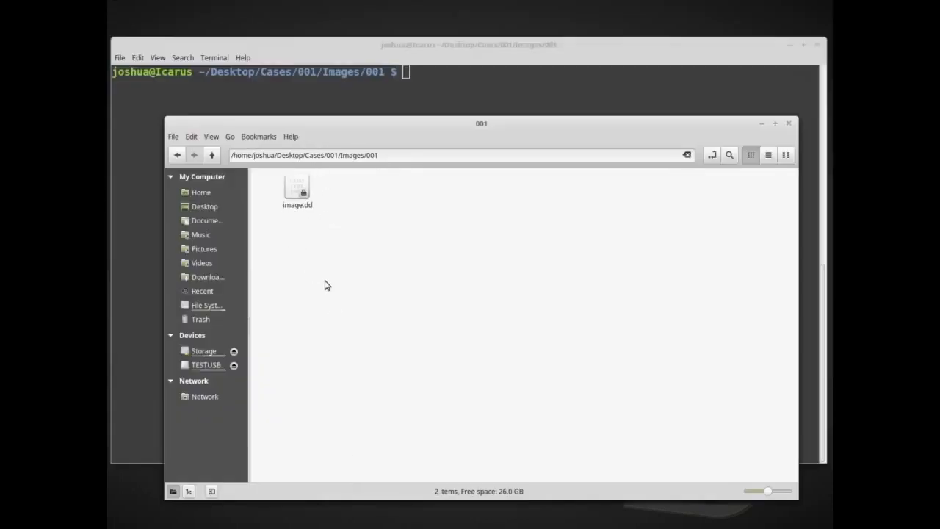
mouse_move(291, 242)
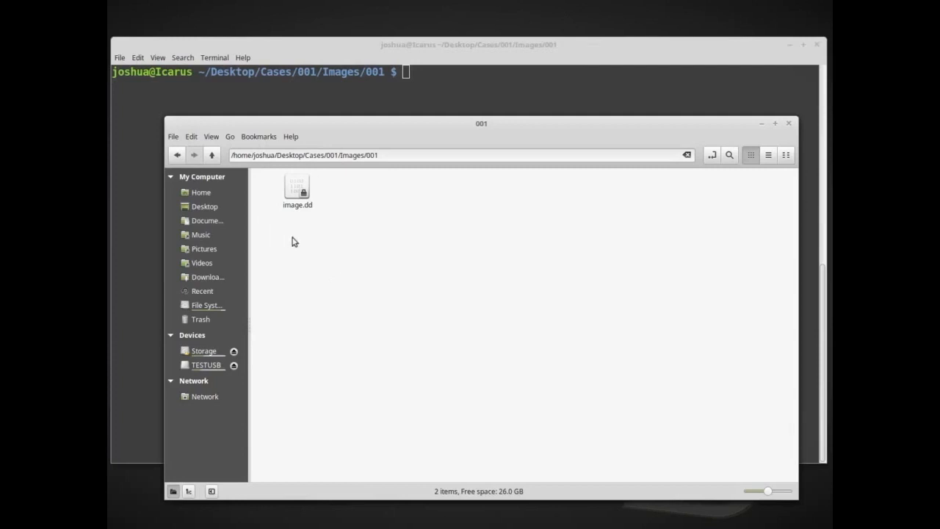
mouse_move(454, 89)
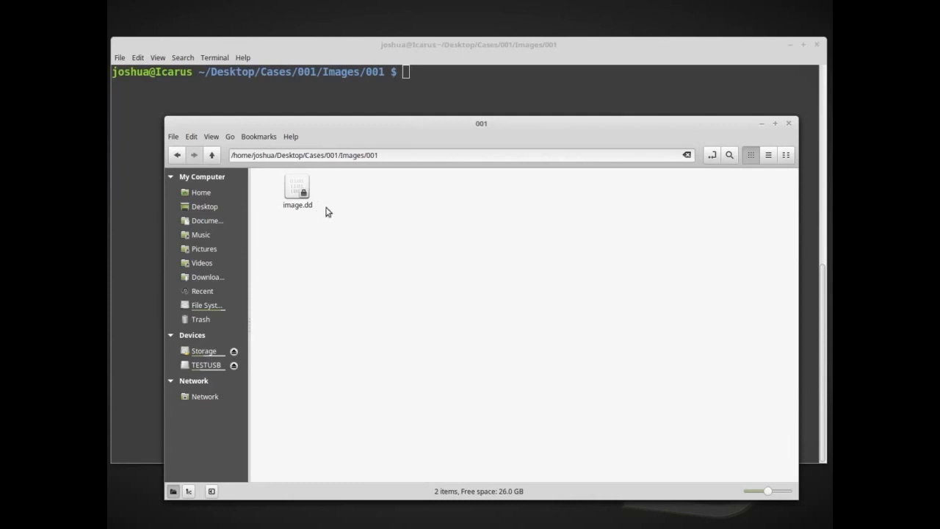
Step: Select the 4.1 GB image.dd disk image in Cases/001/Images/001
click(297, 189)
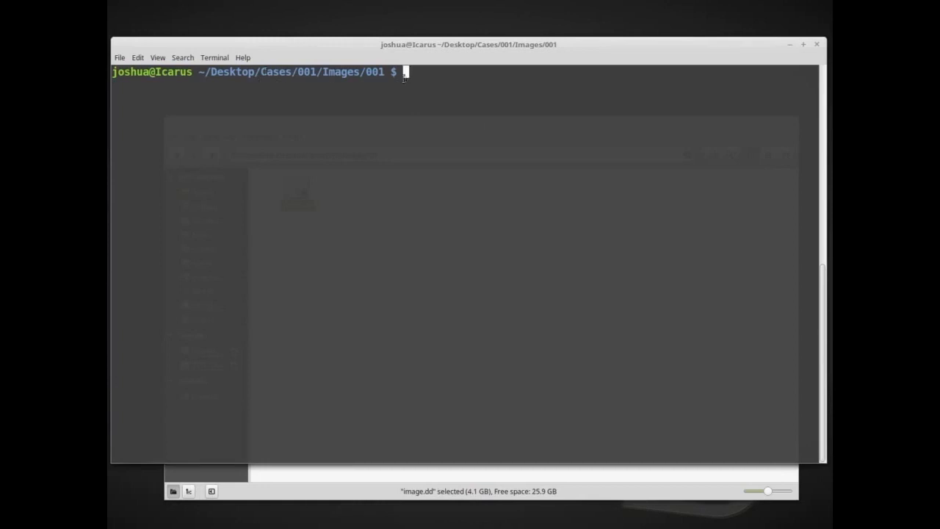
mouse_move(263, 61)
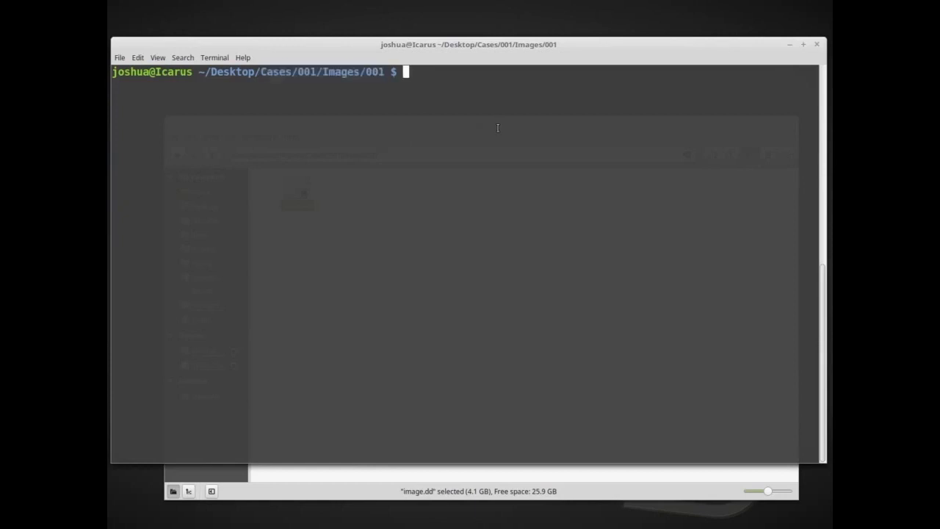
text(ls)
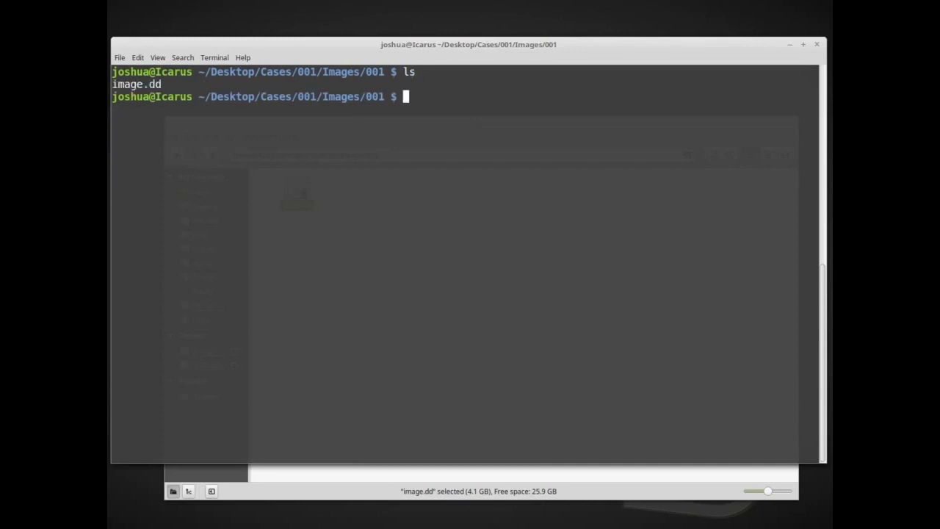
text(ls -)
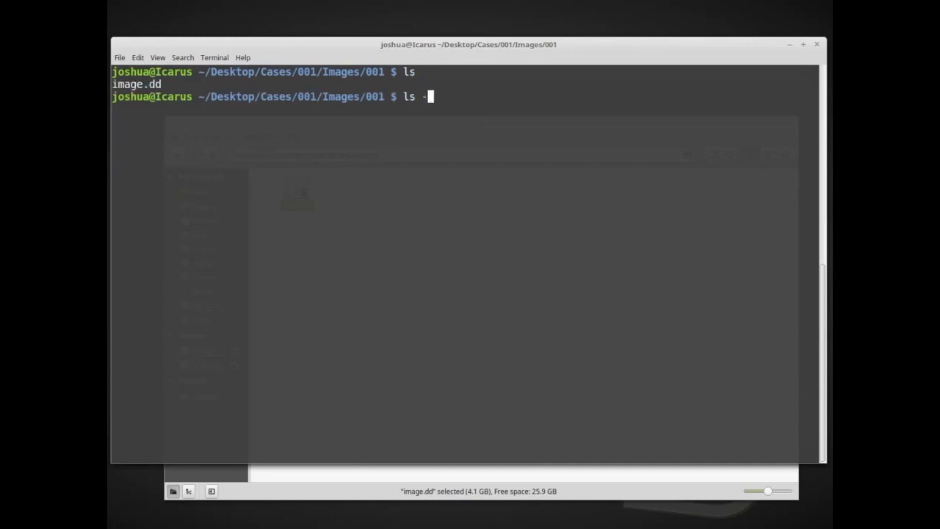
key(Return)
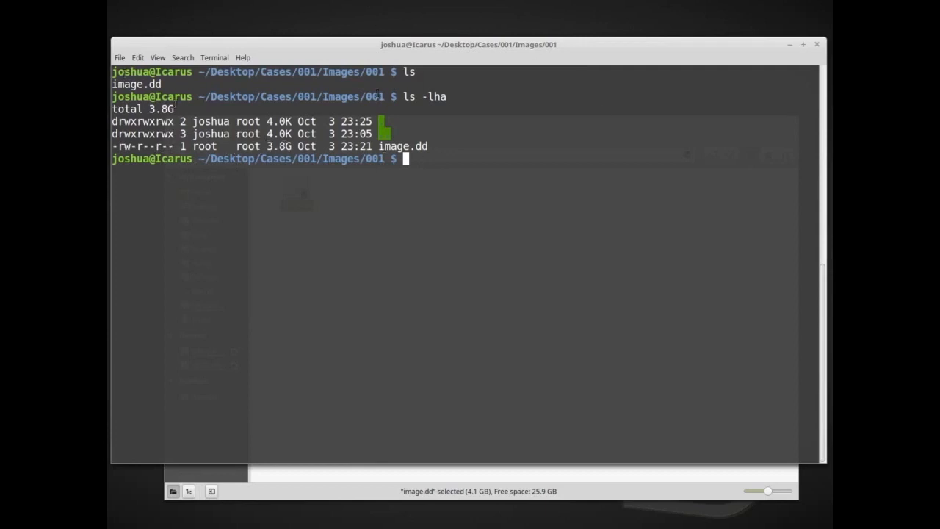
mouse_move(440, 178)
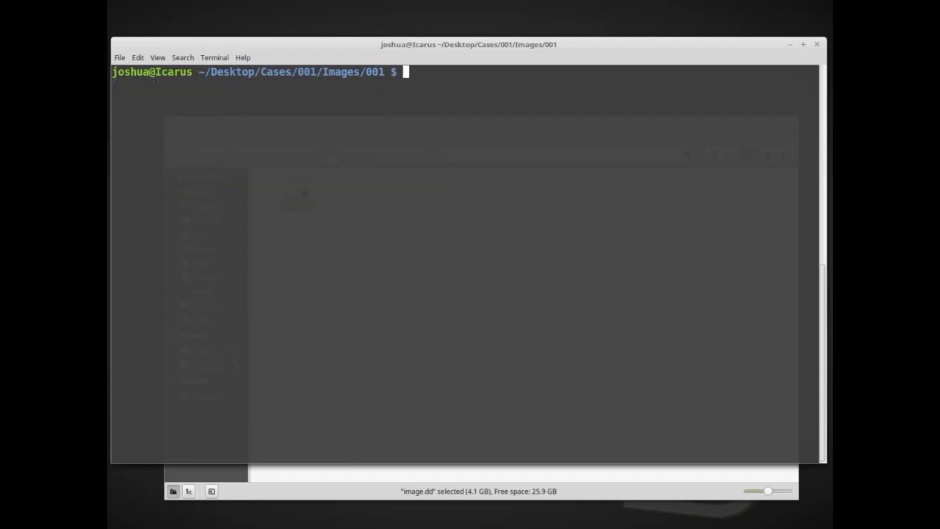
Step: List the folder with ls, then show tsk_recover -h usage help
text(ls)
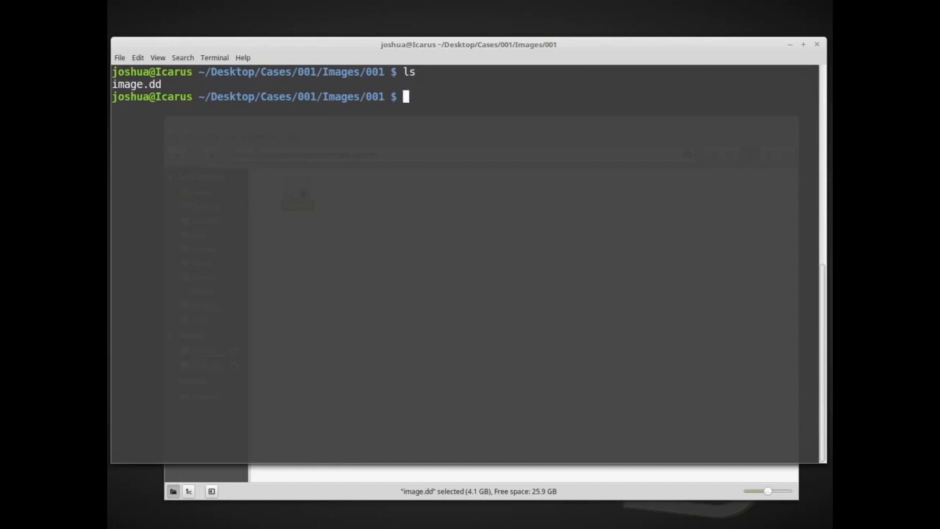
text(tsk_re)
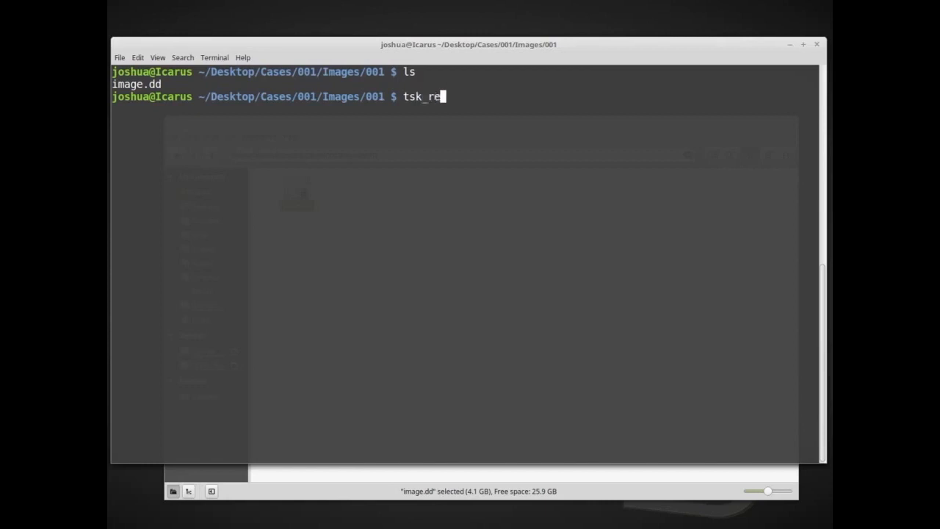
text(cover)
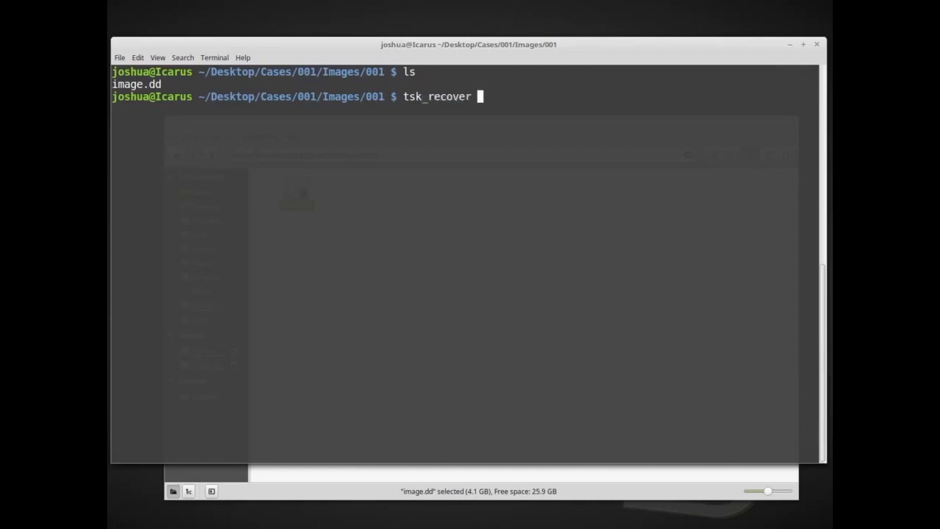
text(-h)
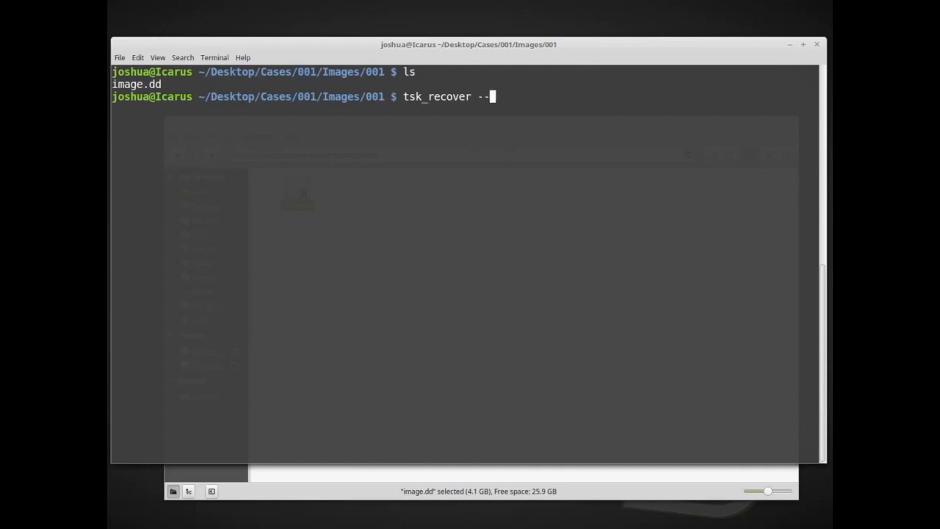
text(he)
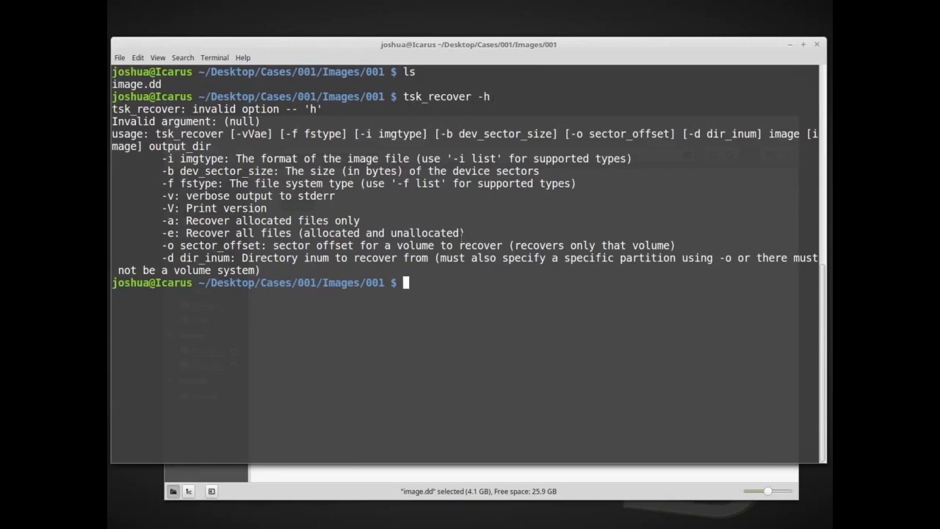
mouse_move(416, 392)
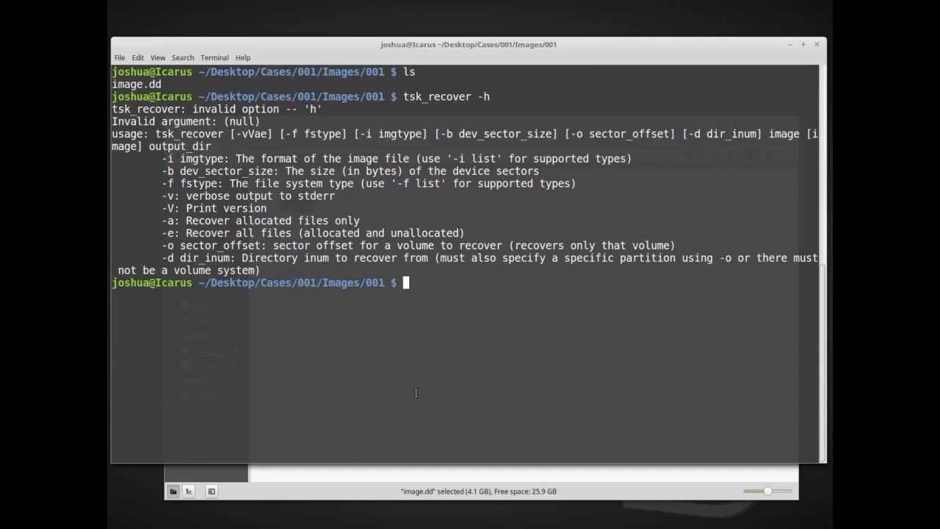
mouse_move(586, 291)
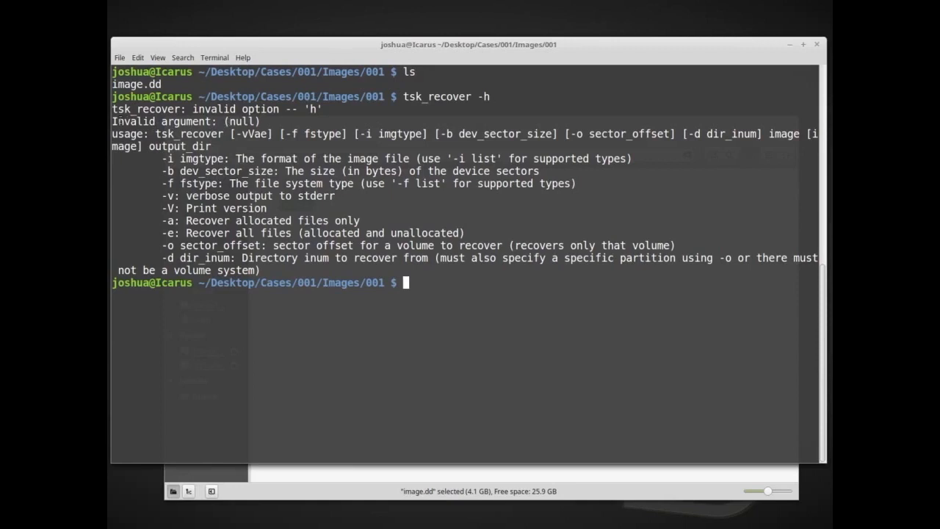
Step: Highlight the tsk_recover name and image argument in the usage line, then clear the highlight
double_click(188, 134)
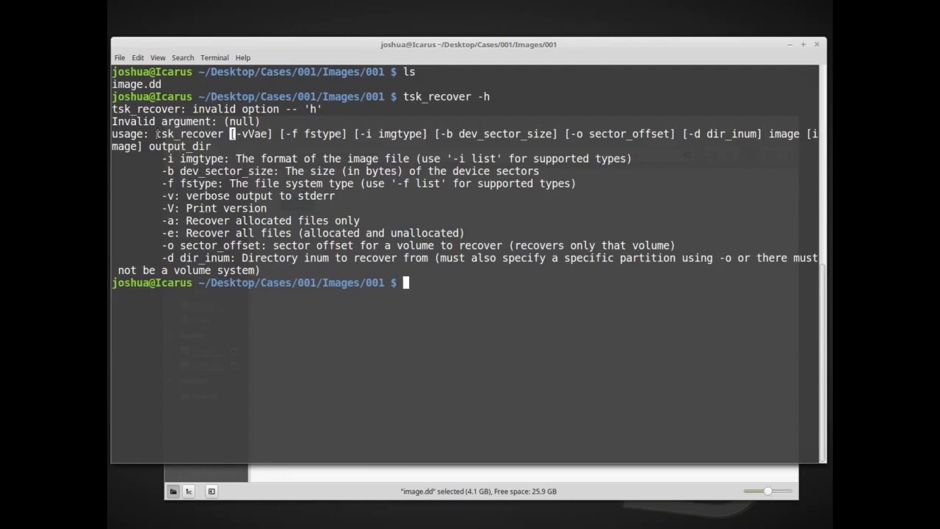
double_click(190, 134)
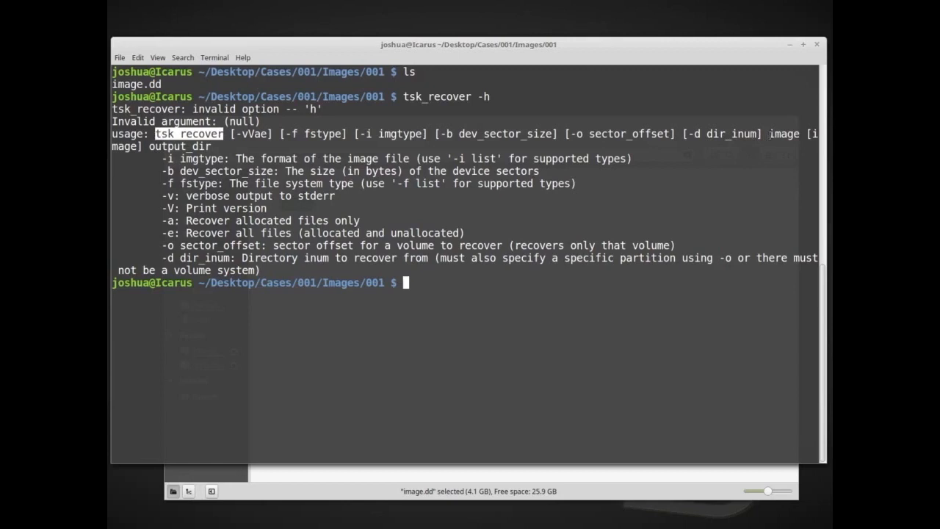
double_click(785, 134)
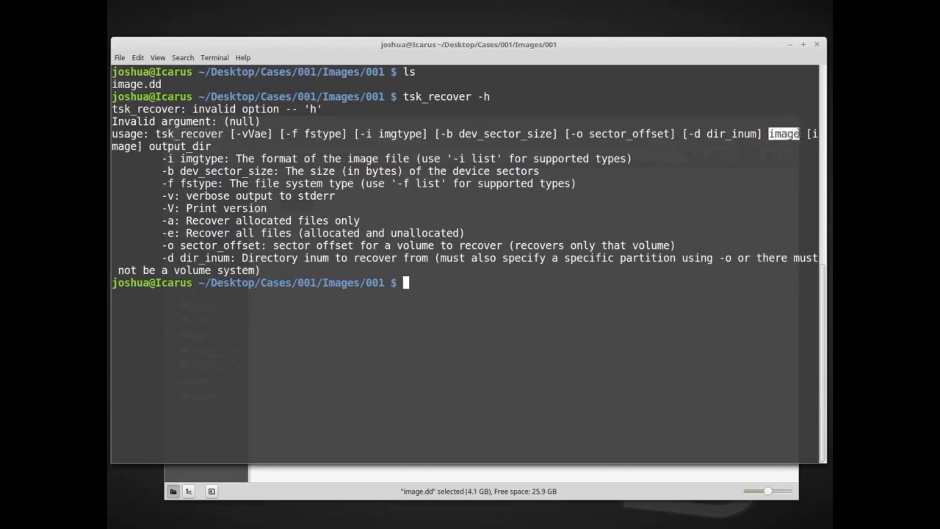
mouse_move(764, 185)
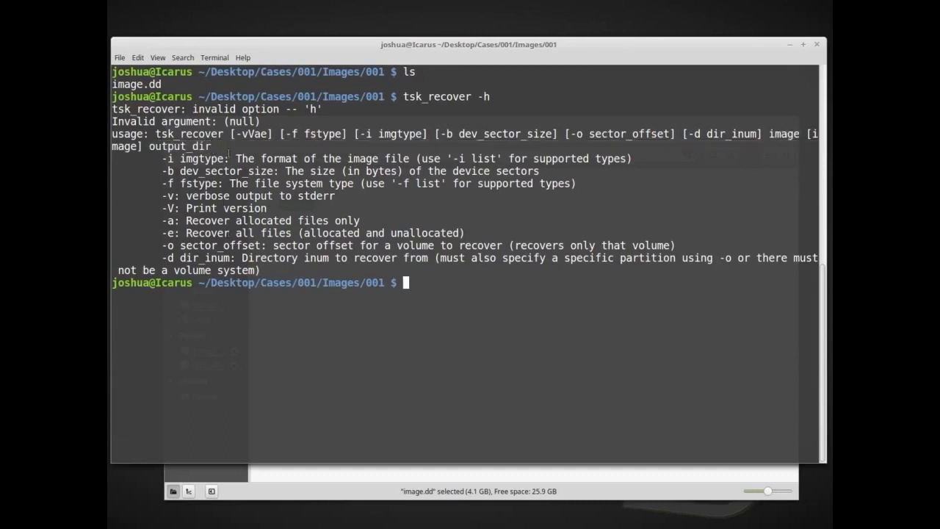
double_click(316, 134)
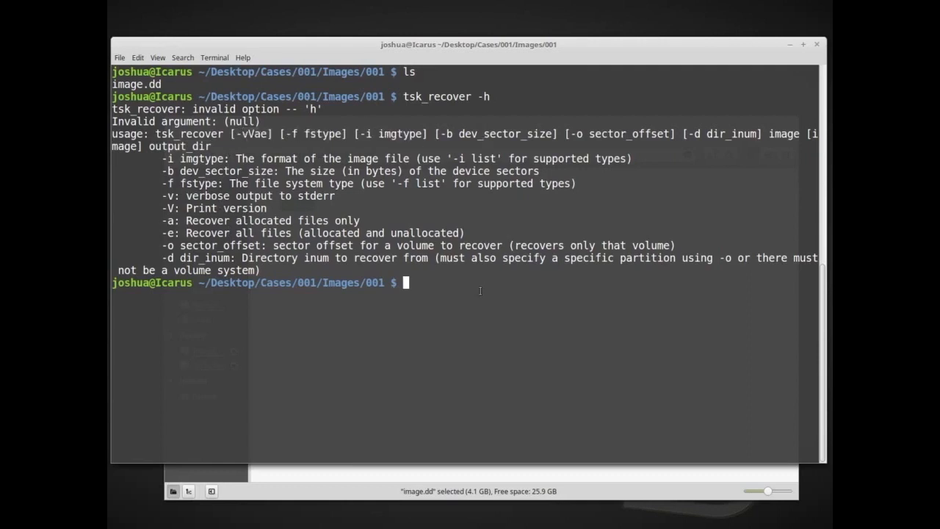
mouse_move(440, 339)
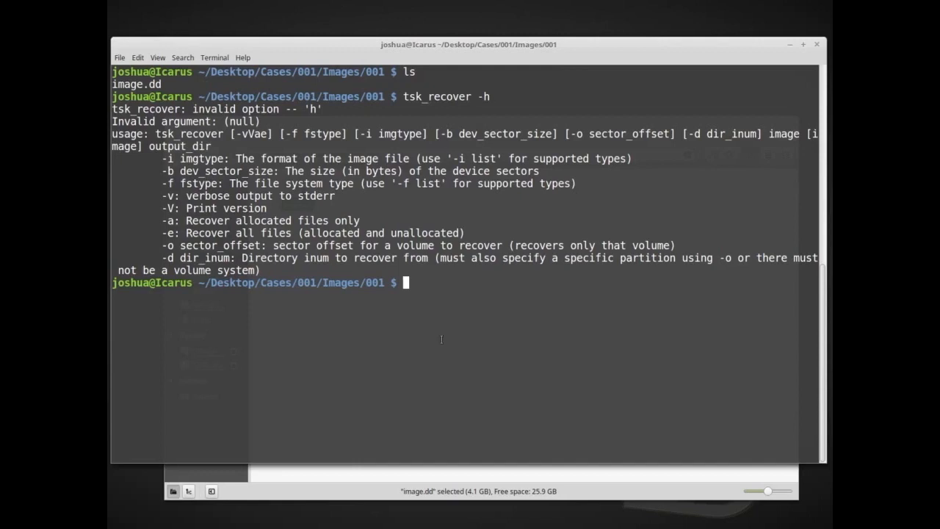
Step: Run tsk_recover -i list to show supported formats (raw, aff, ewf...), then clear the screen
text(tsk_recover)
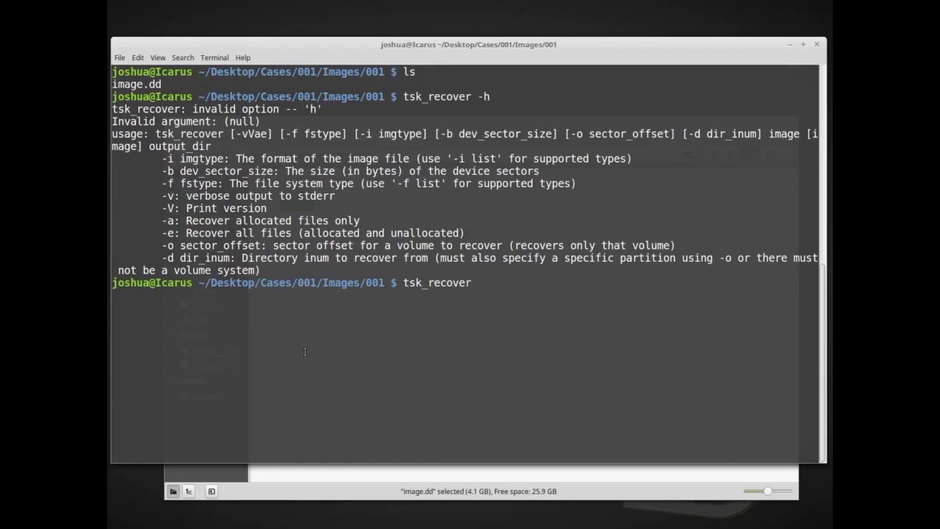
text(-i)
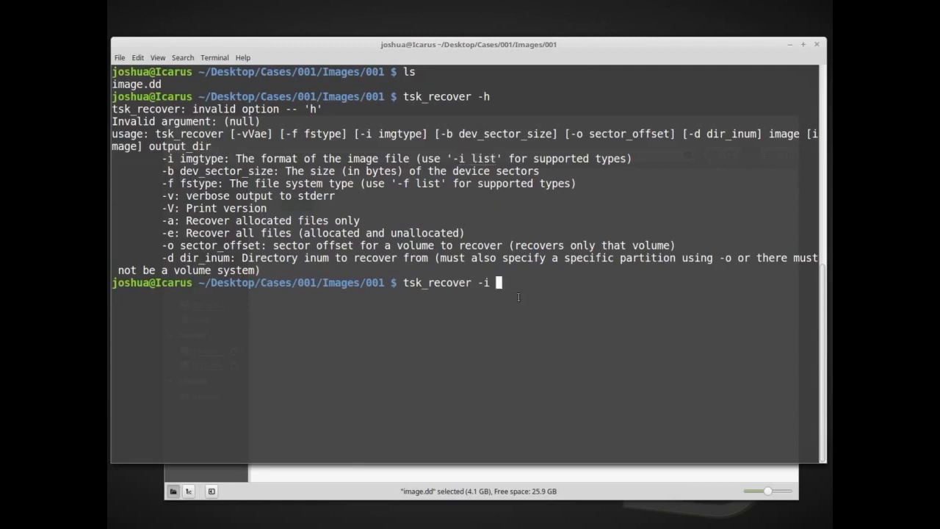
text(list)
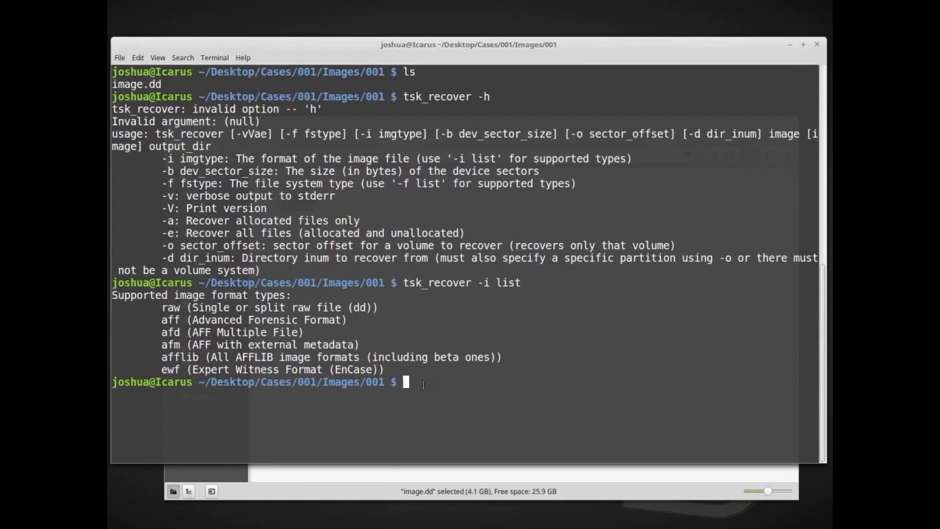
text(cle)
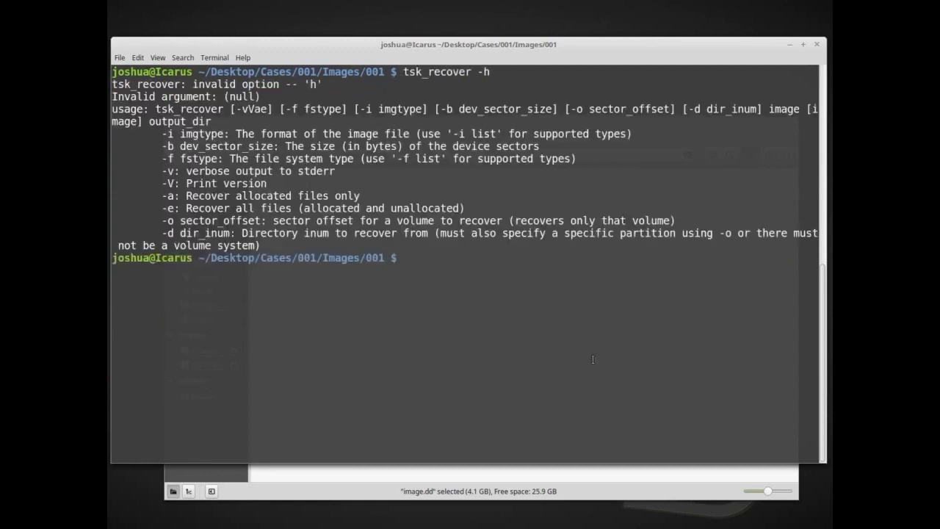
Step: Start typing tsk_recover -i raw -e at the prompt without running it
text(ts)
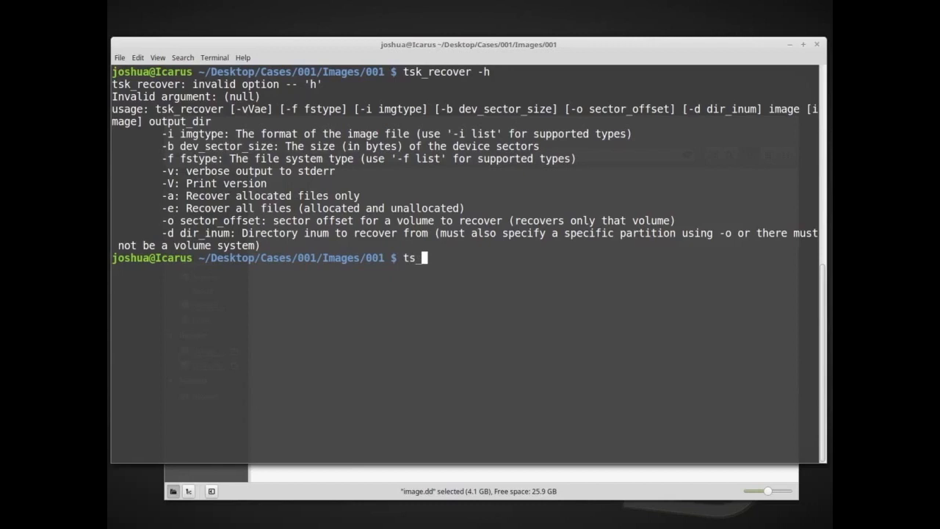
text(recover)
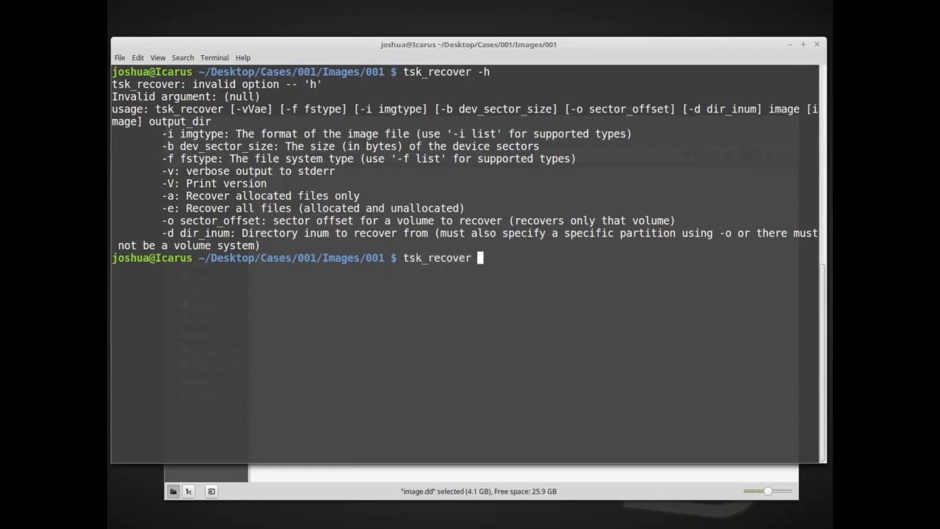
text(-i)
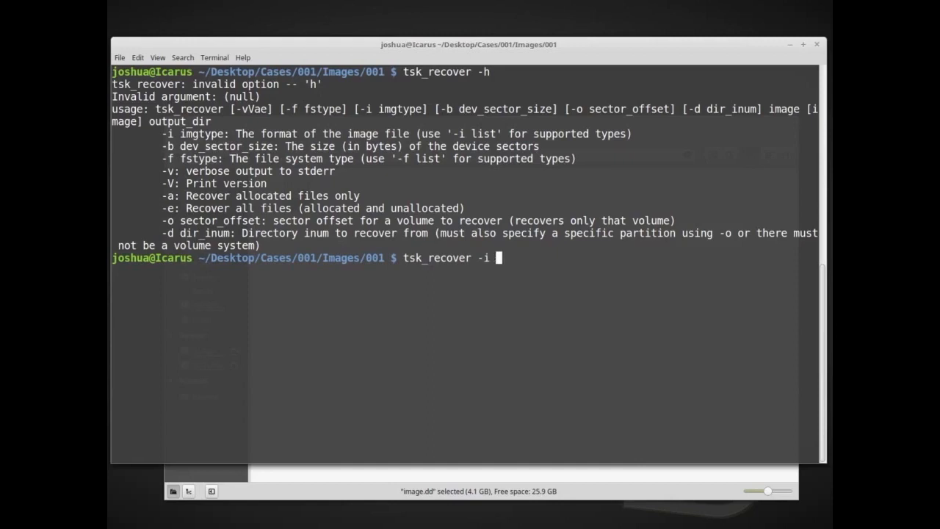
text(raw)
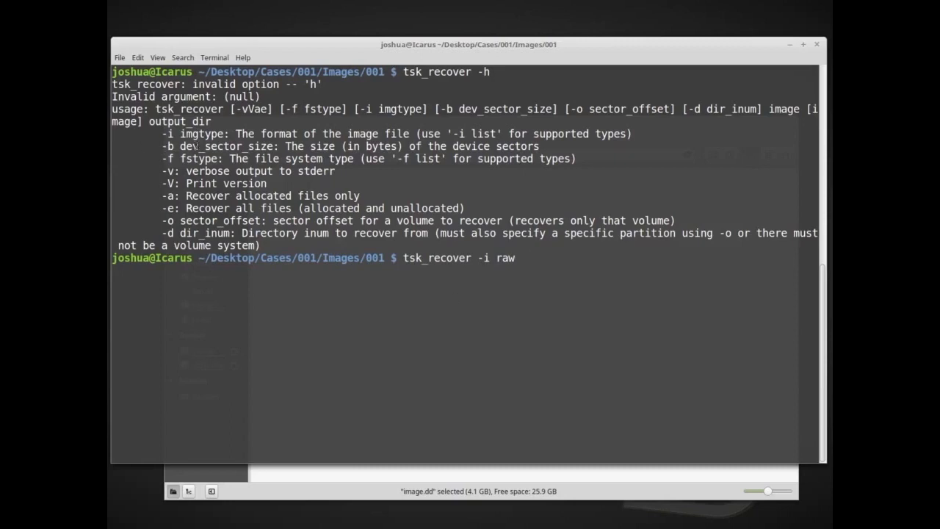
double_click(235, 145)
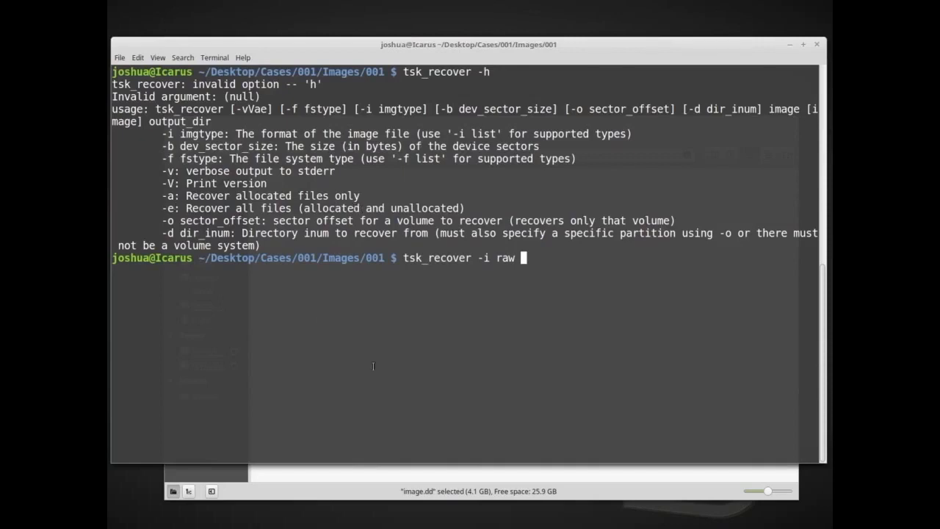
text(-e)
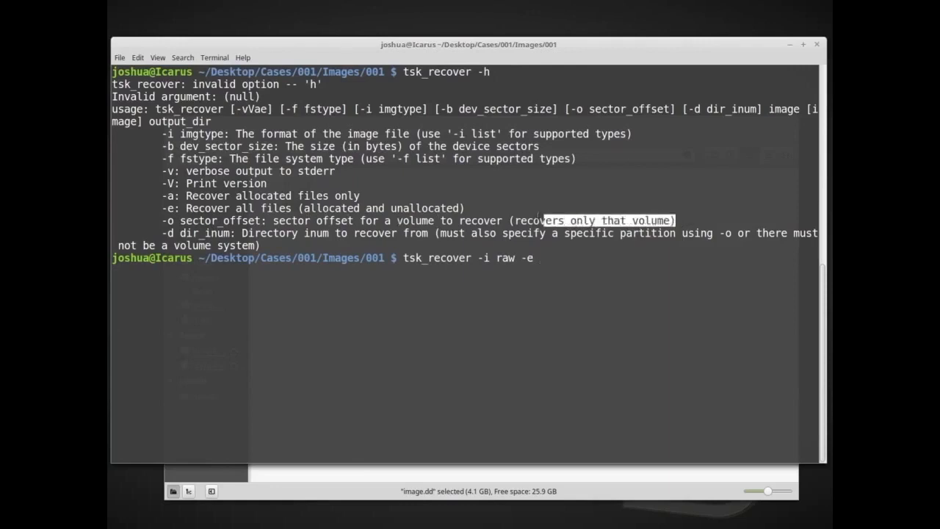
right_click(514, 220)
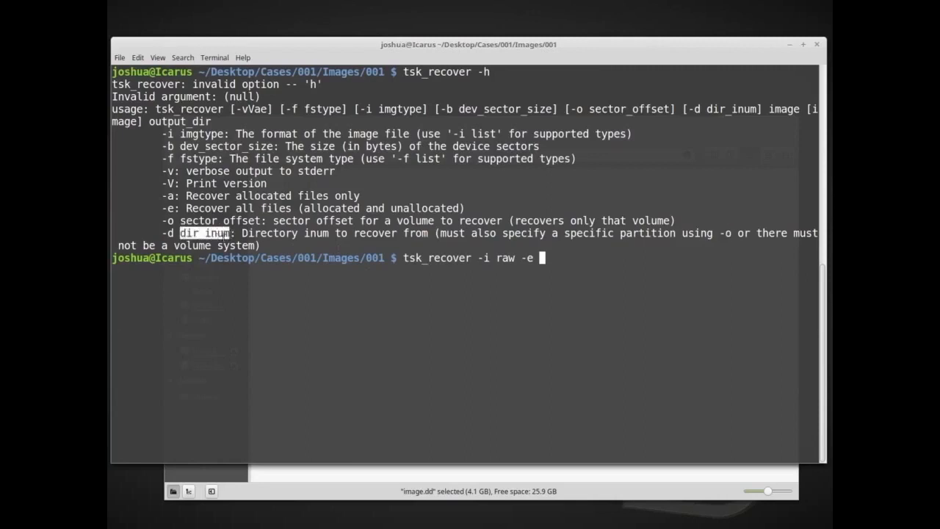
mouse_move(620, 276)
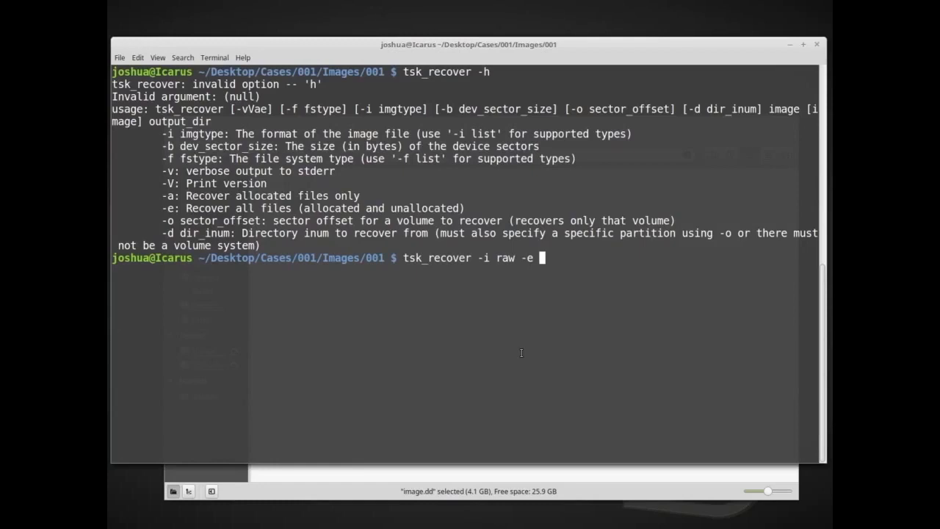
double_click(374, 209)
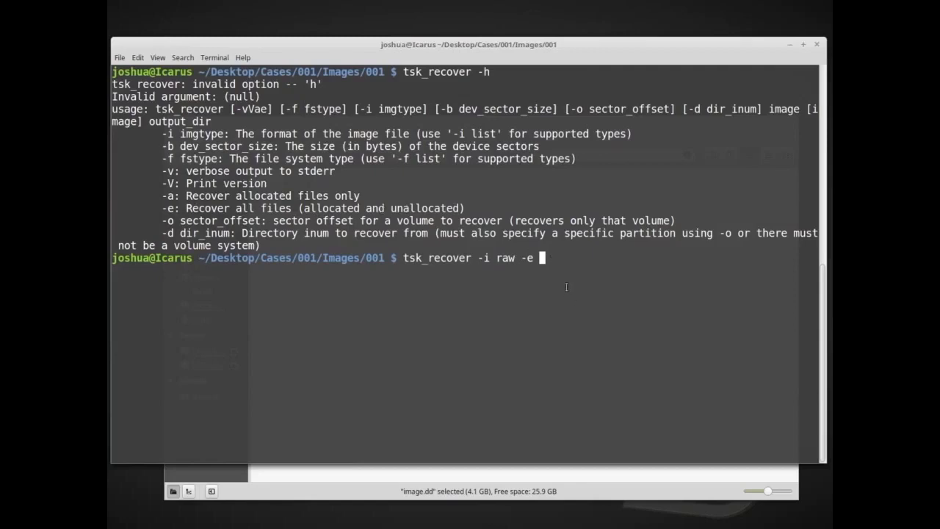
mouse_move(332, 269)
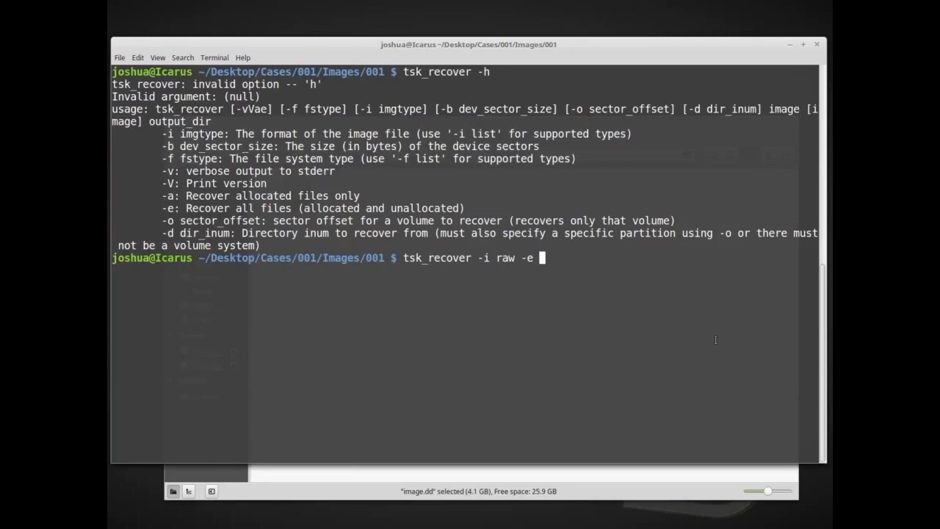
Step: Append image.dd and the ../../Temp/ output directory to the recovery command
text(image.dd)
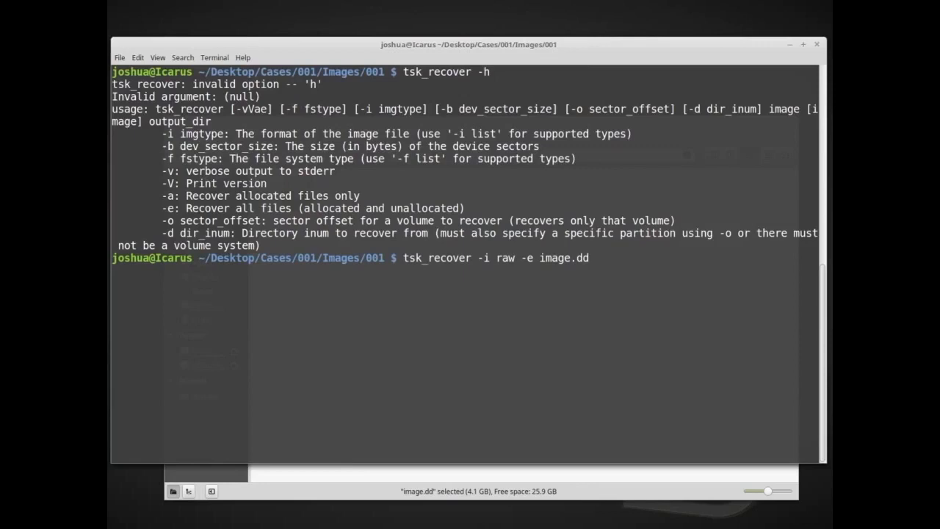
text(../../T)
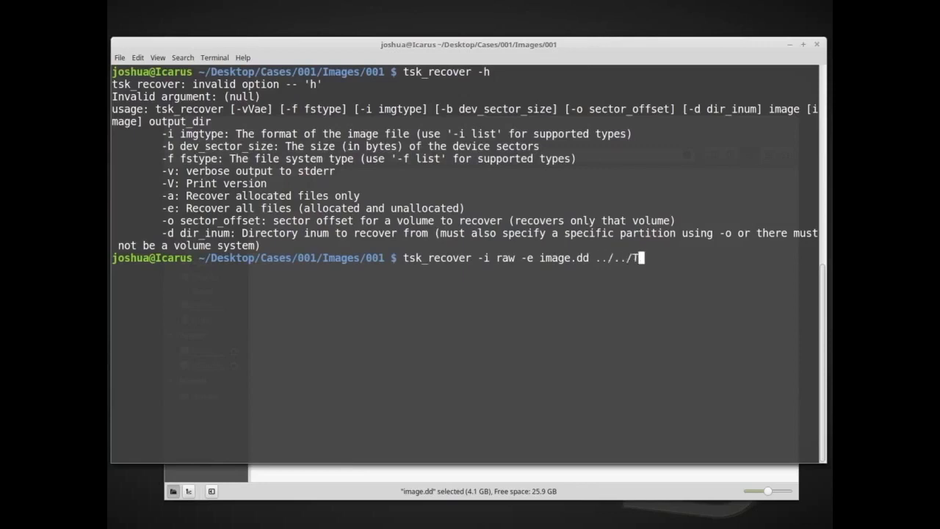
text(emp/)
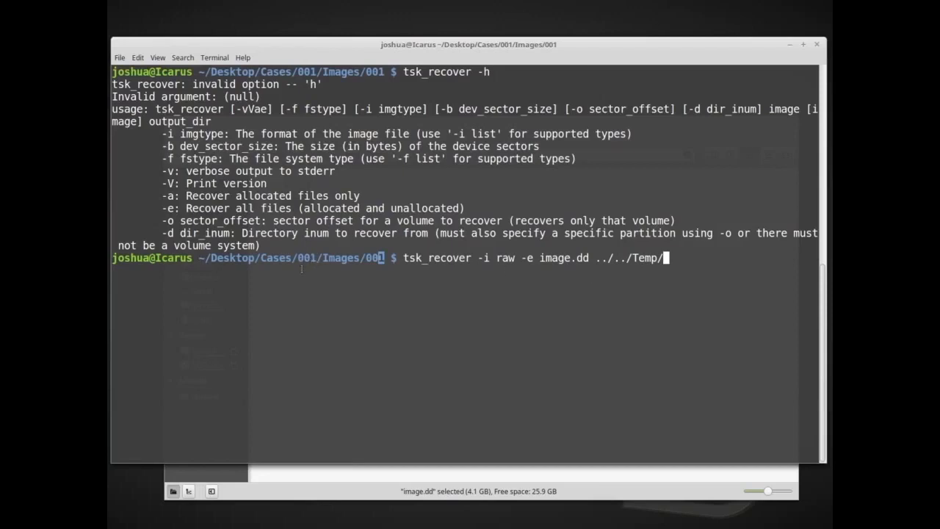
mouse_move(323, 300)
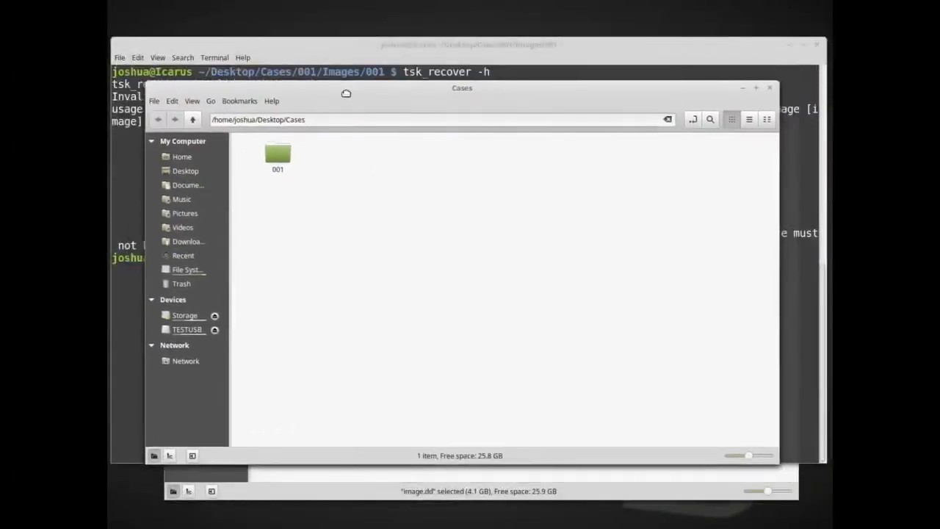
Step: Navigate into case 001 and its still-empty Temp folder in Nemo
double_click(278, 154)
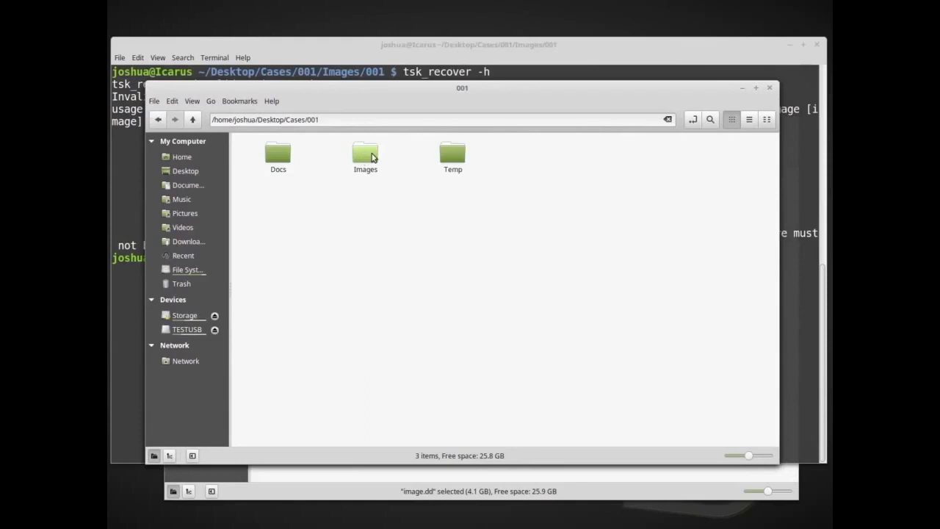
double_click(364, 155)
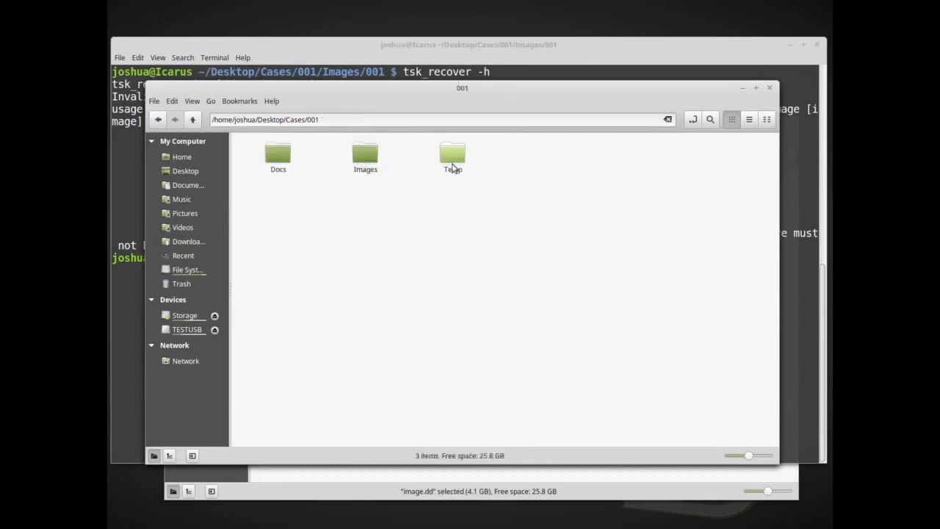
double_click(452, 154)
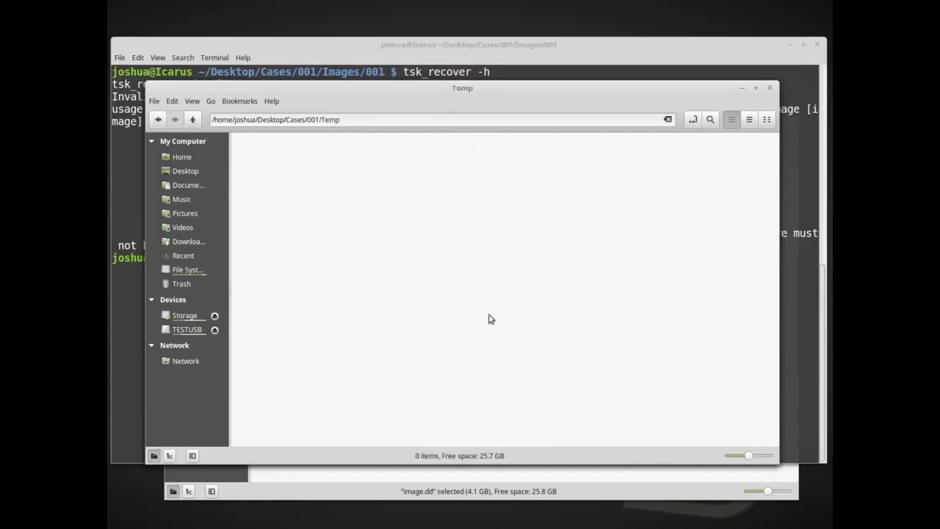
mouse_move(369, 262)
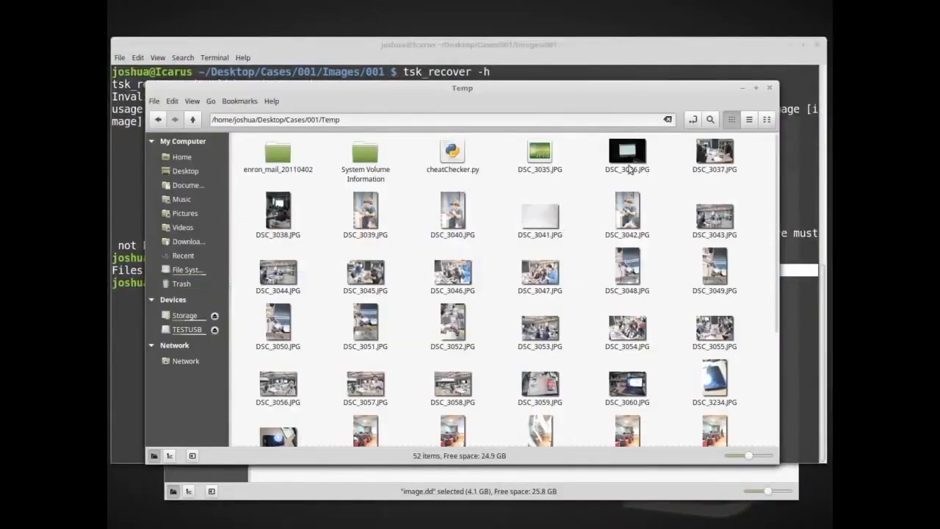
scroll(down, 3)
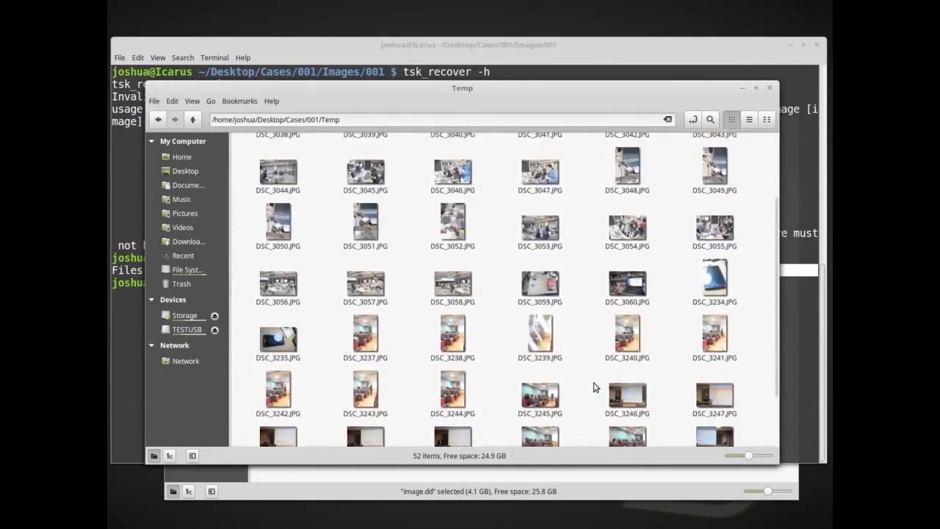
scroll(down, 3)
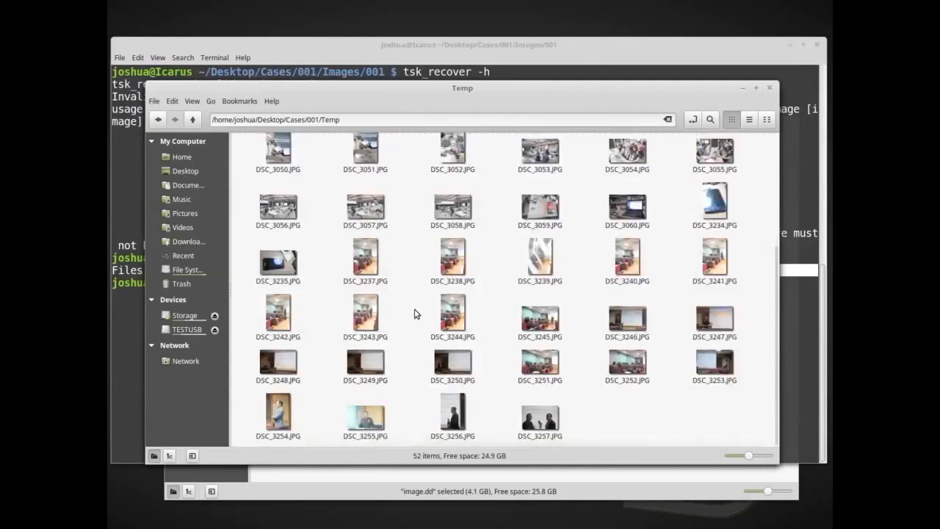
mouse_move(420, 429)
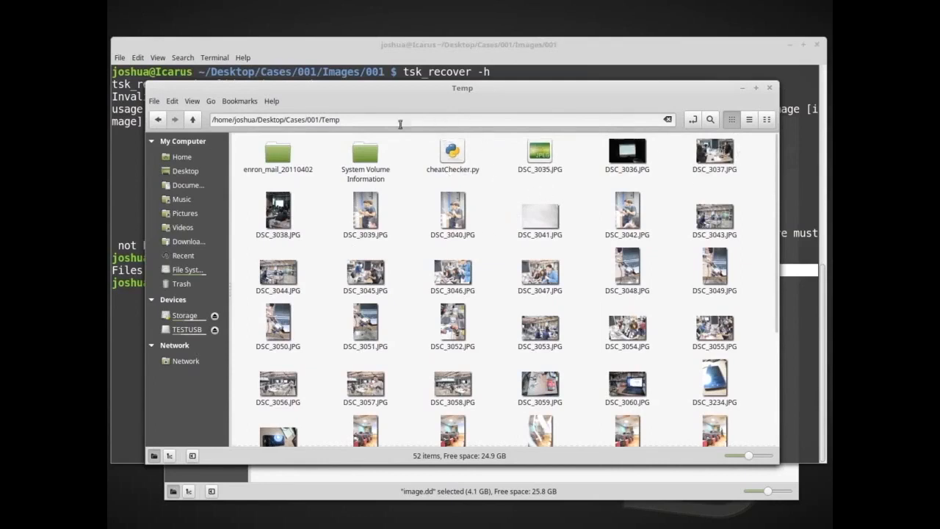
click(365, 150)
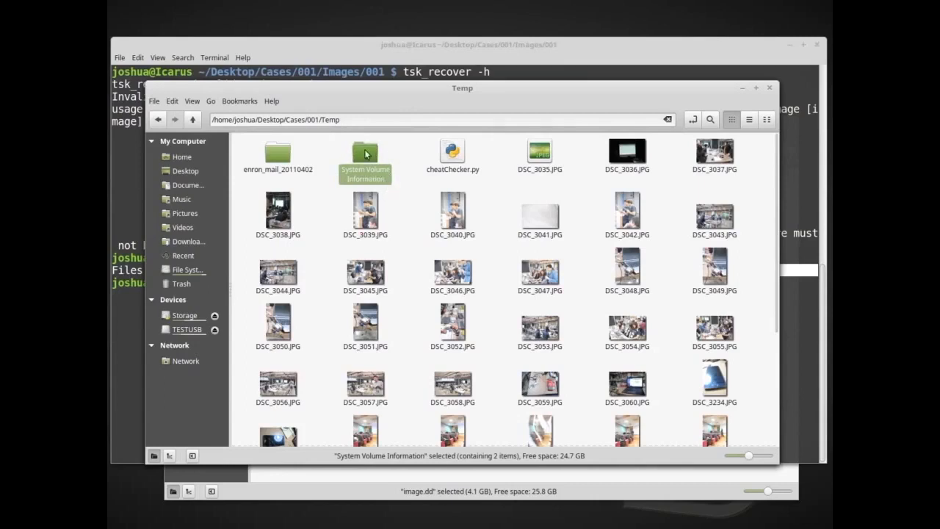
double_click(364, 151)
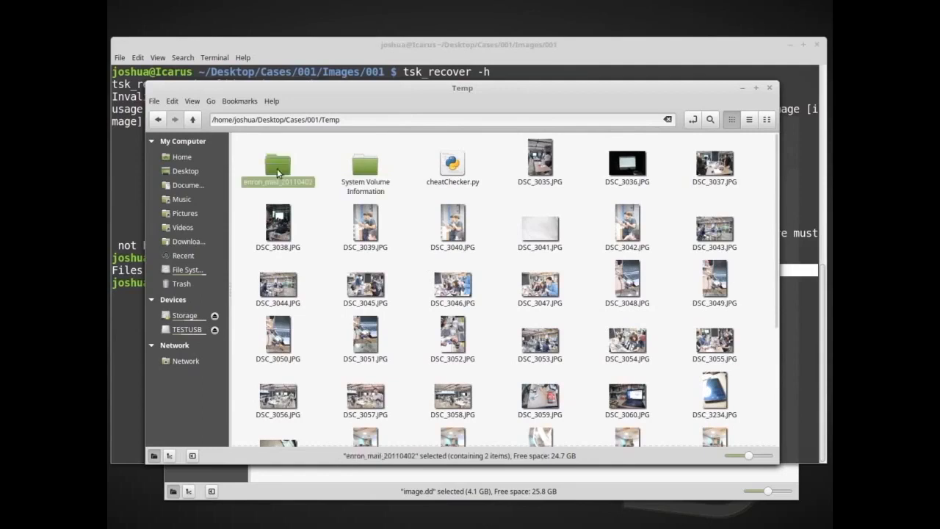
double_click(278, 163)
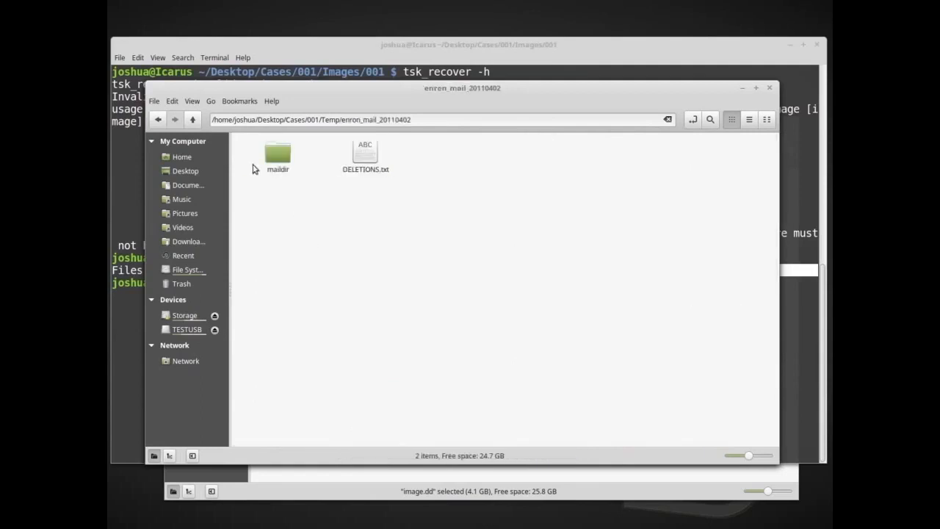
double_click(277, 150)
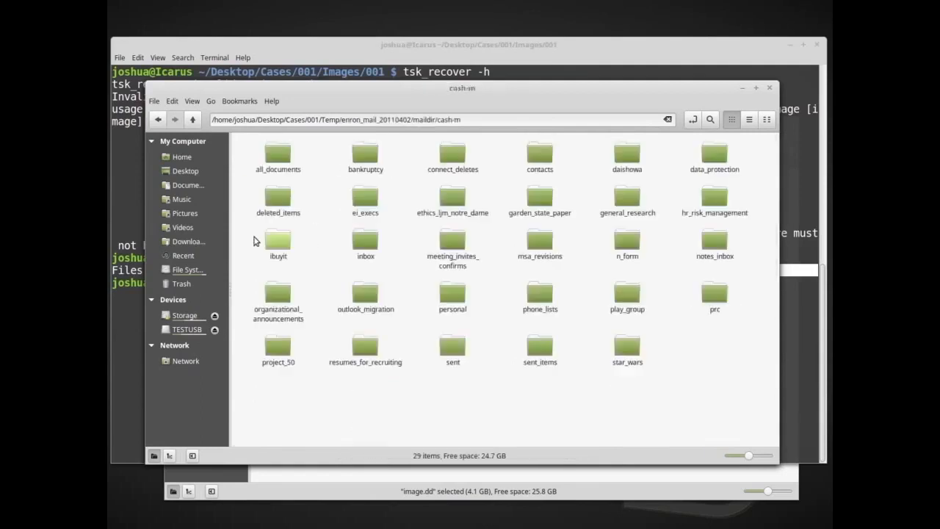
double_click(278, 155)
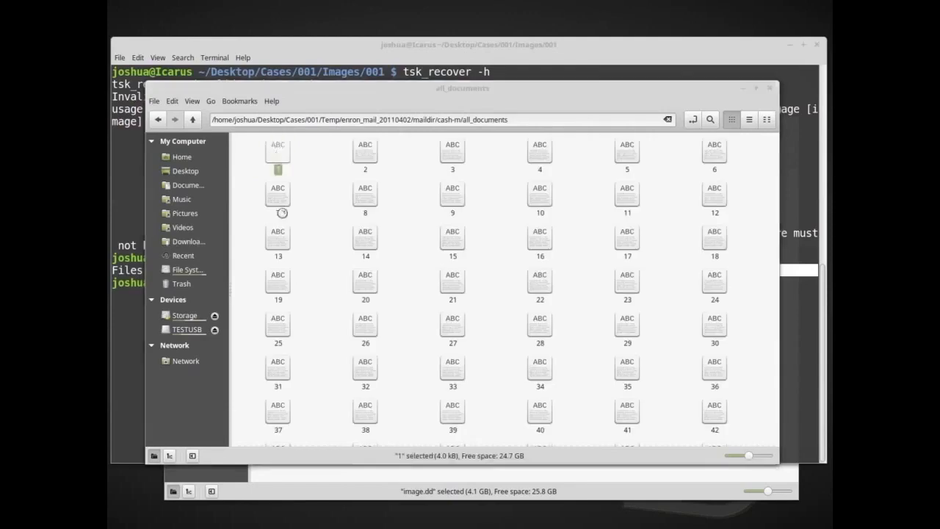
double_click(277, 155)
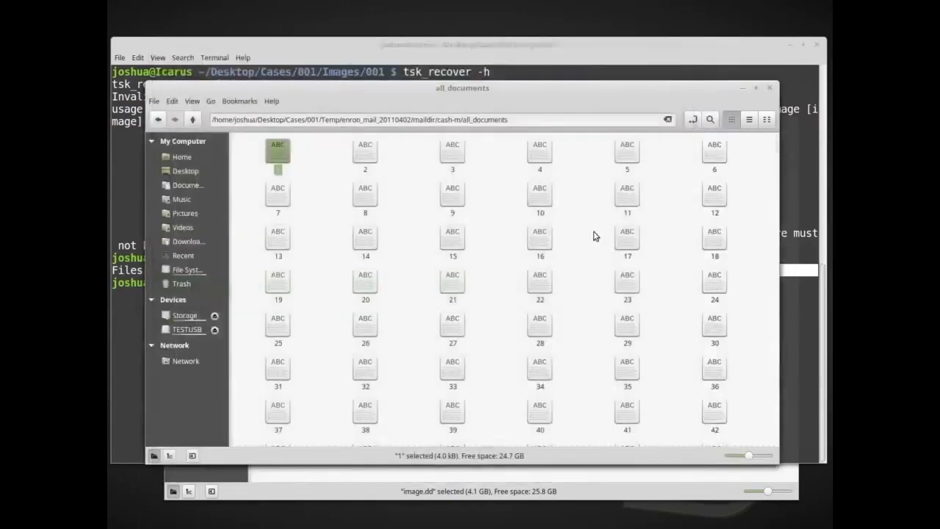
click(193, 119)
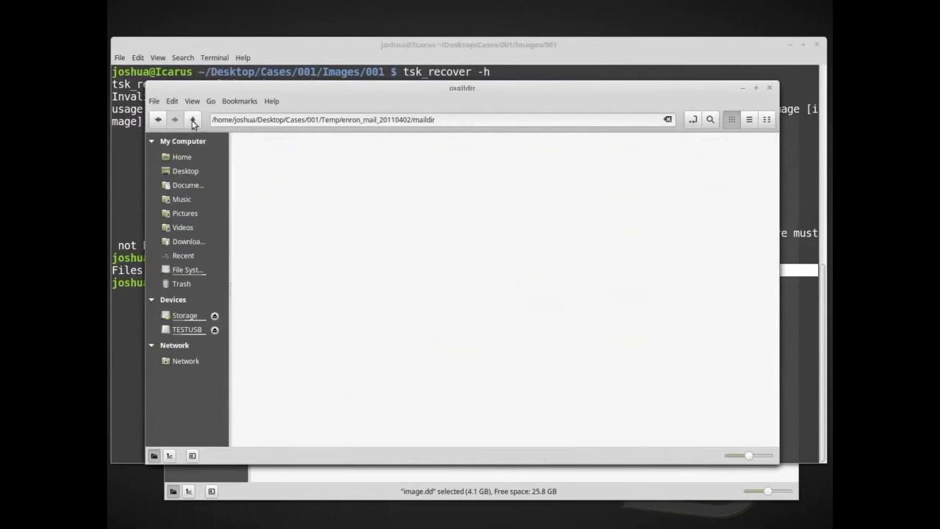
click(194, 120)
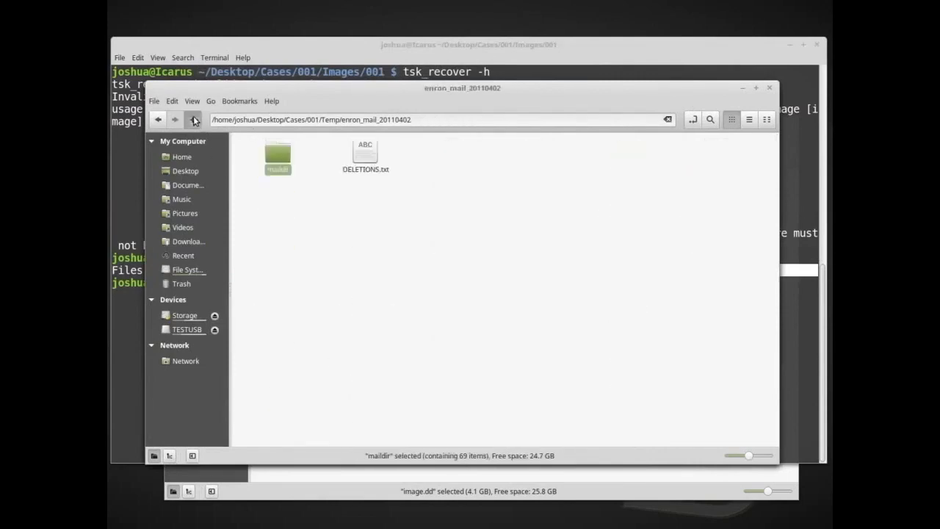
click(193, 119)
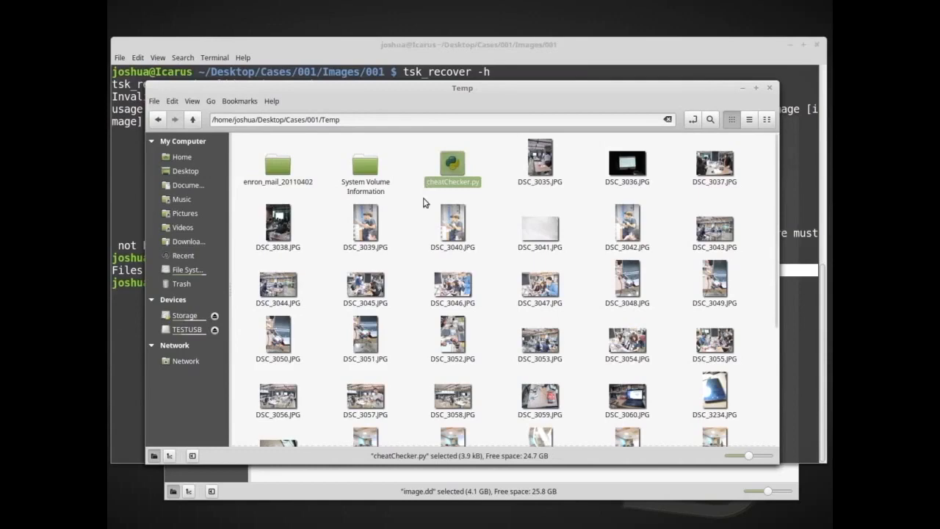
scroll(down, 3)
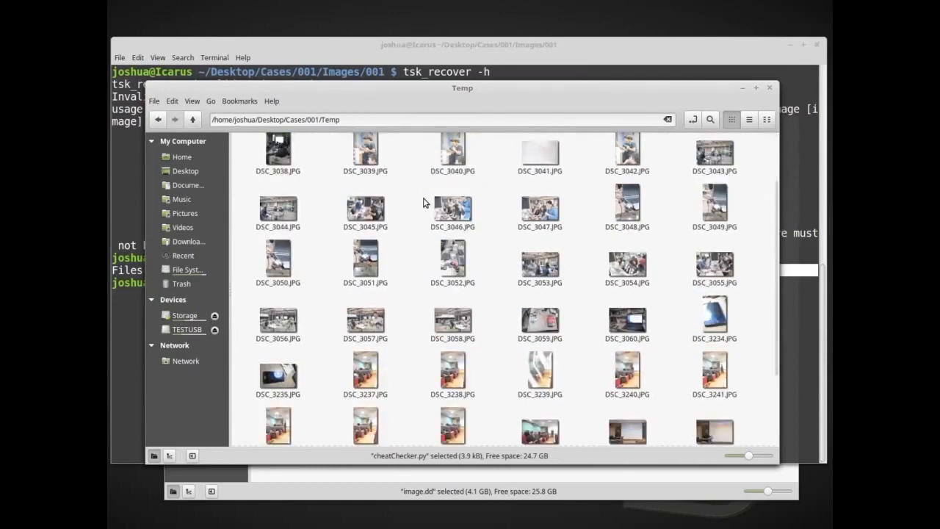
scroll(down, 3)
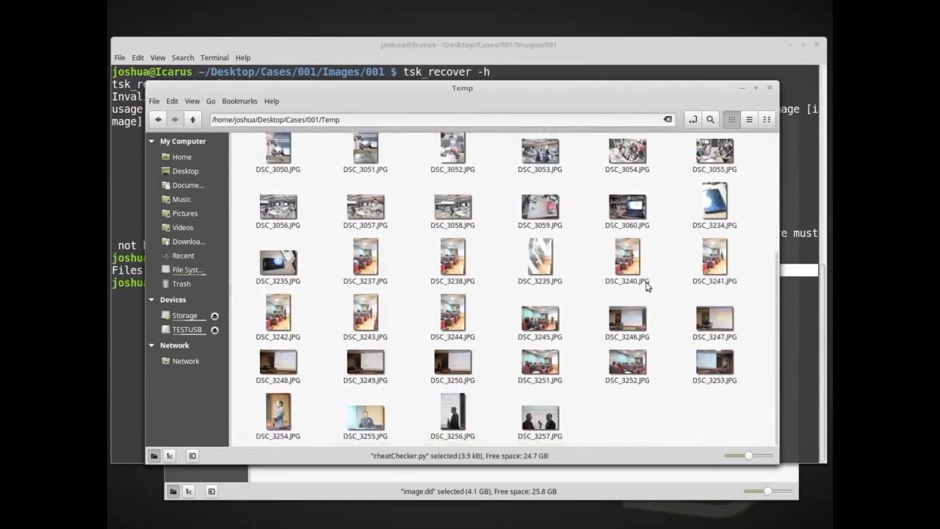
scroll(up, 3)
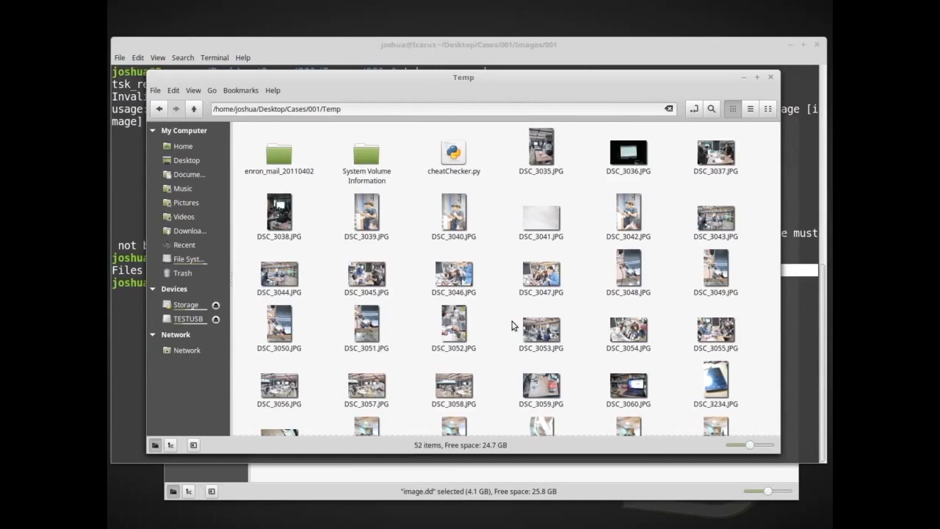
mouse_move(511, 292)
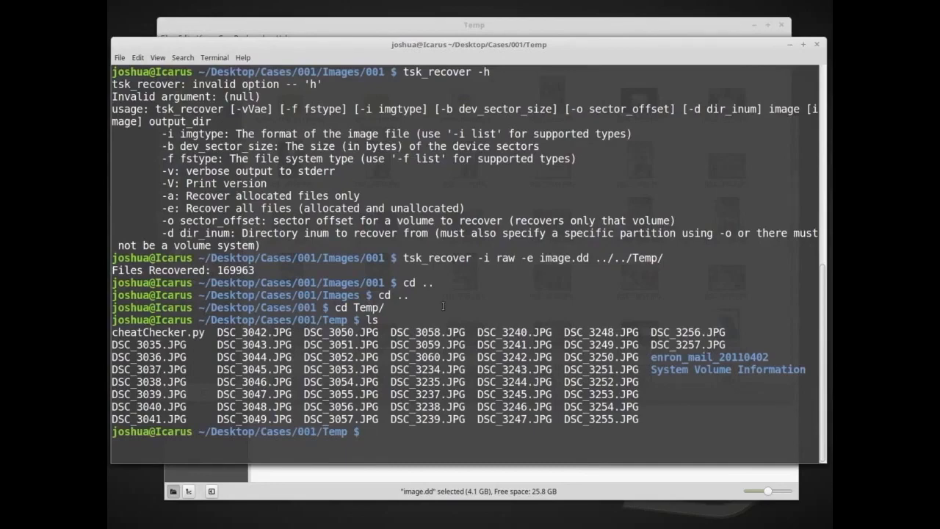
Step: Launch ghex on the recovered DSC_3058.JPG from the Temp prompt
text(g)
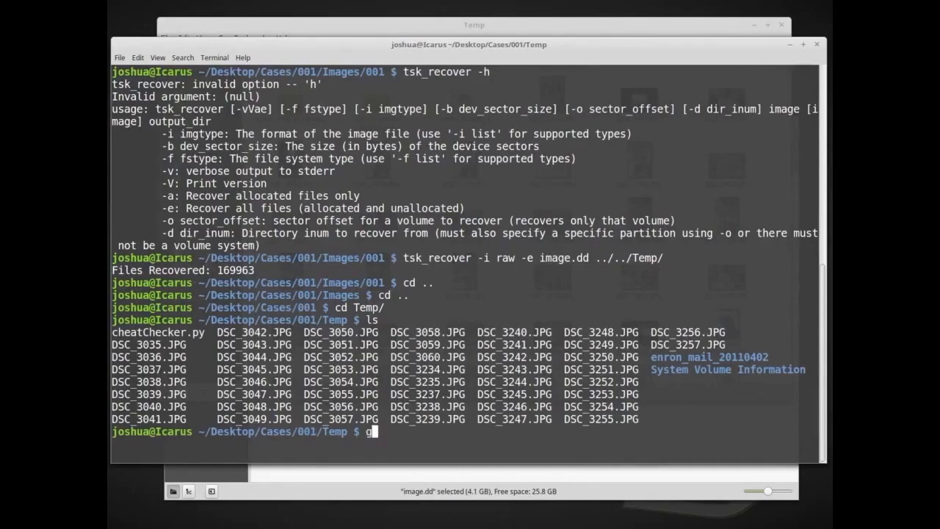
text(hex)
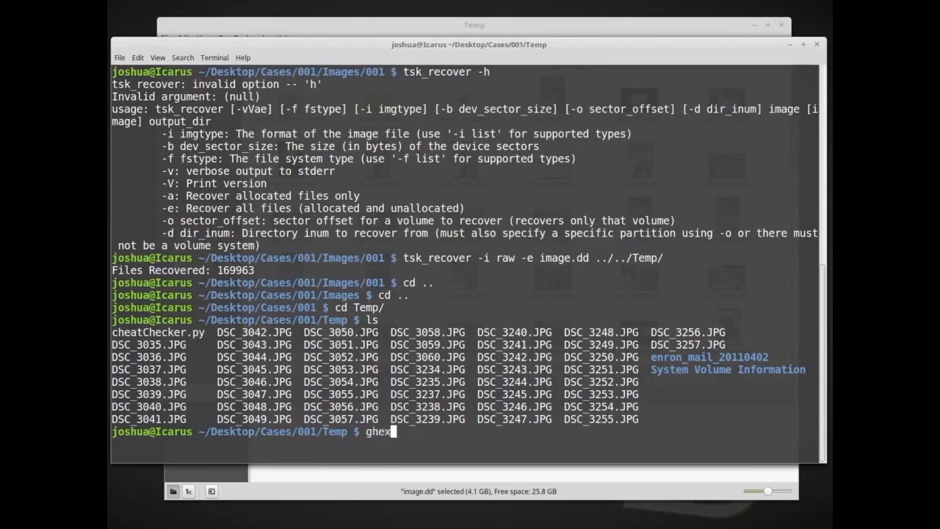
text(D)
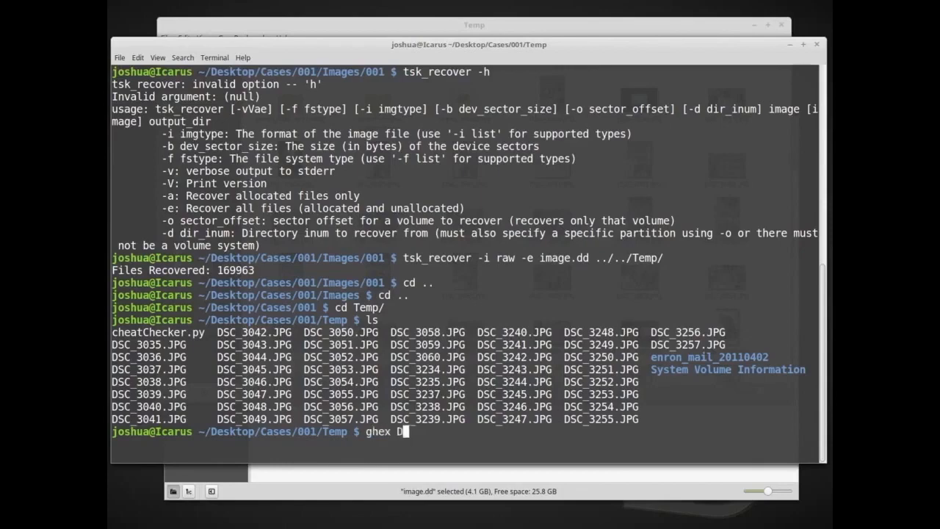
text(SC_3-0)
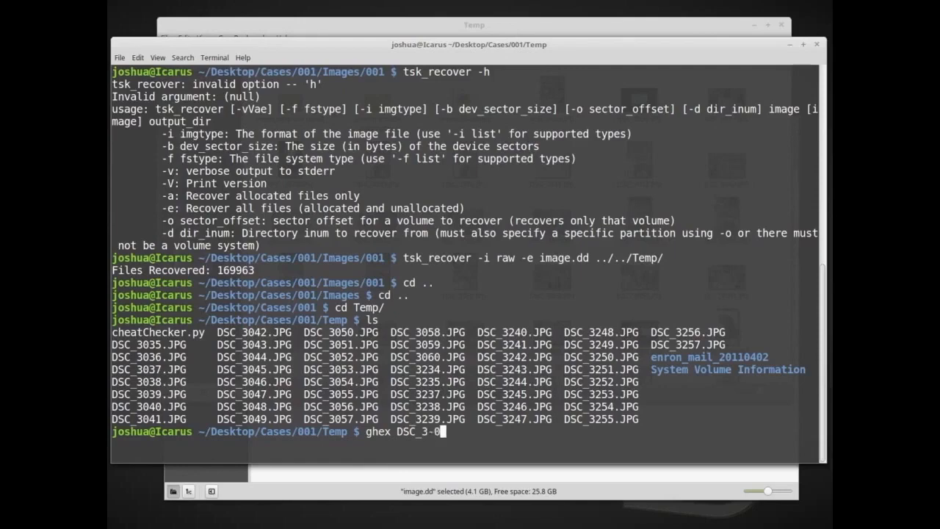
text(5)
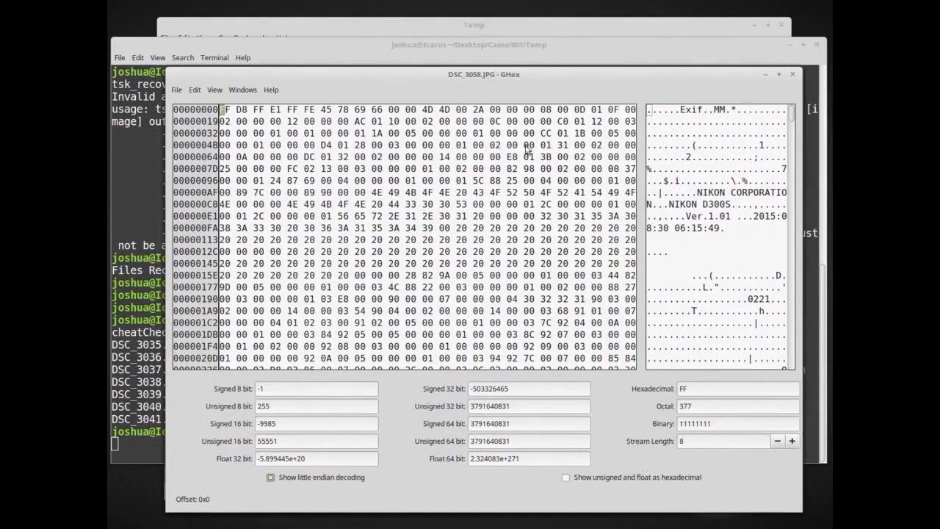
mouse_move(410, 132)
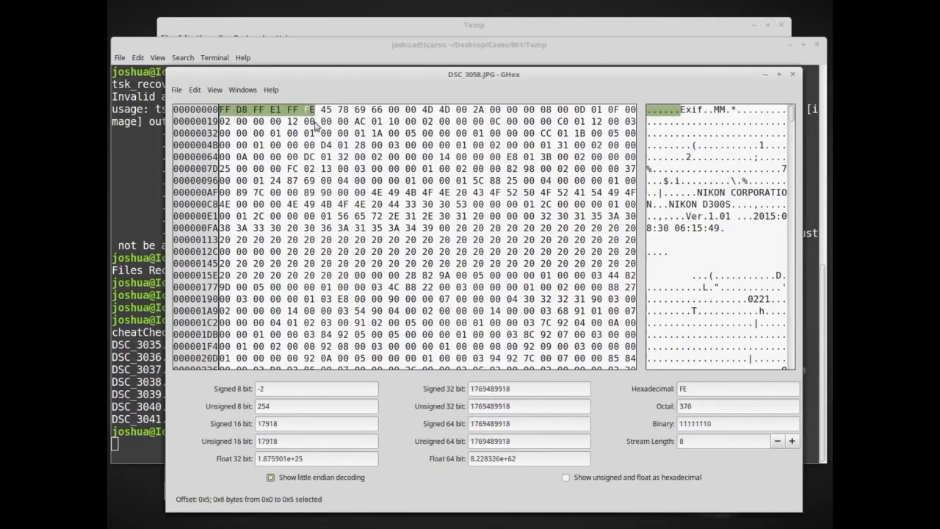
Step: Select the FF D9 end marker and FF D8 start marker in DSC_3058.JPG, then close GHex
scroll(down, 3)
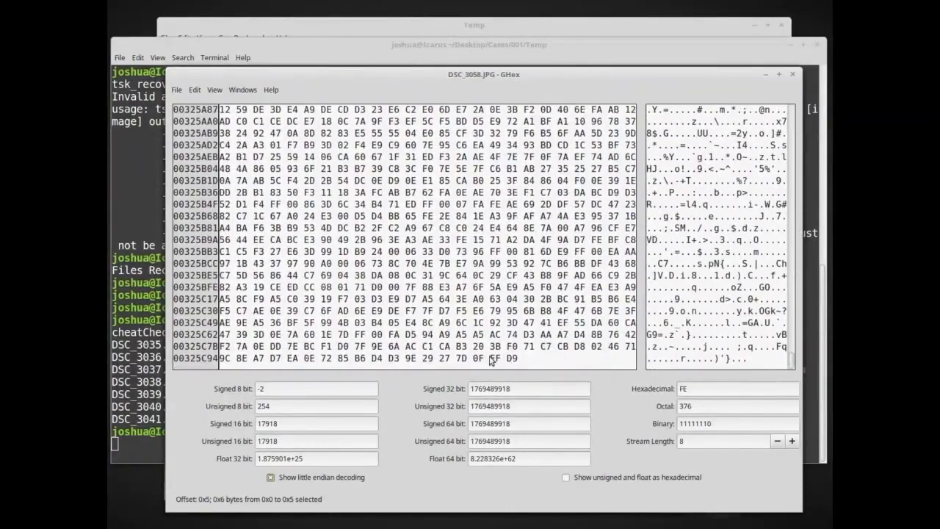
click(502, 358)
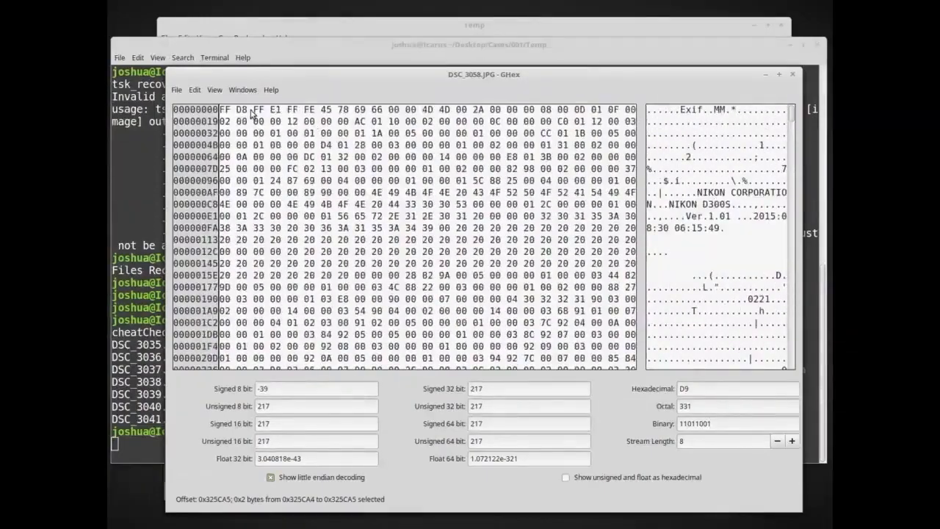
click(242, 109)
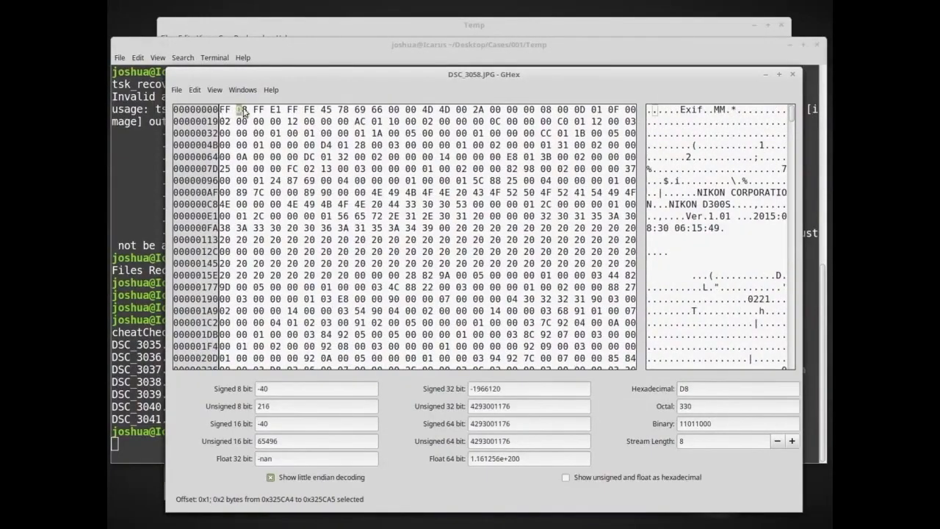
scroll(down, 3)
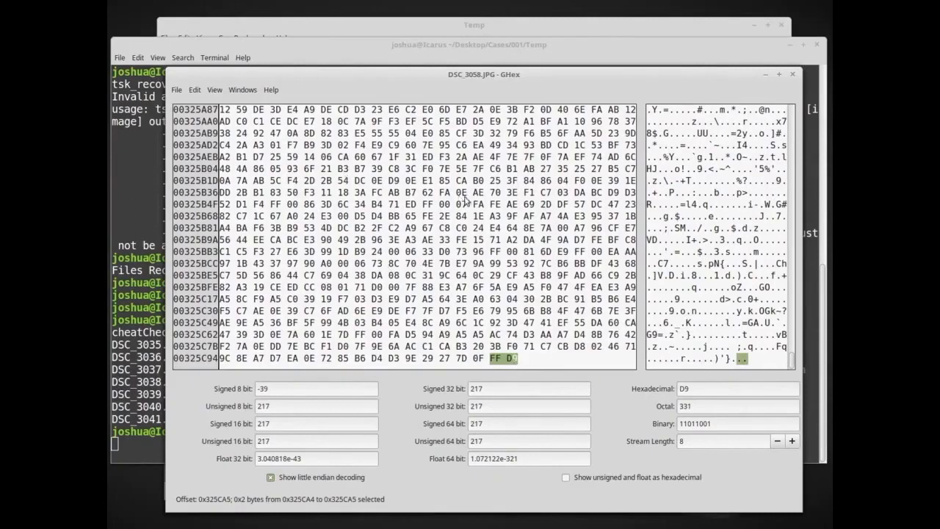
mouse_move(417, 311)
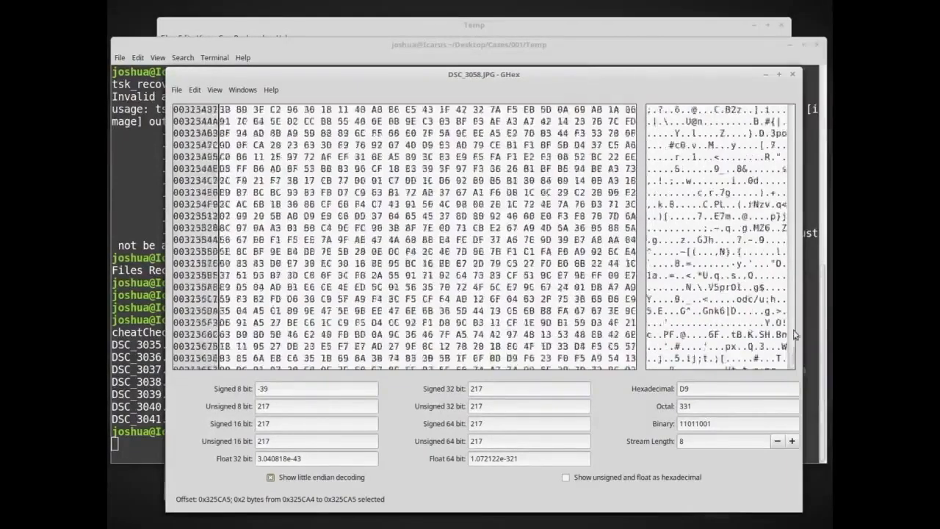
click(794, 73)
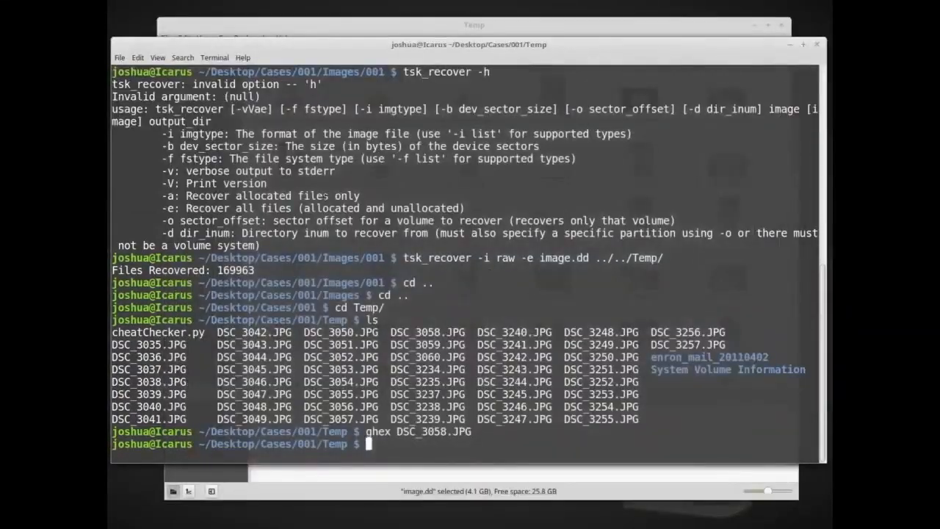